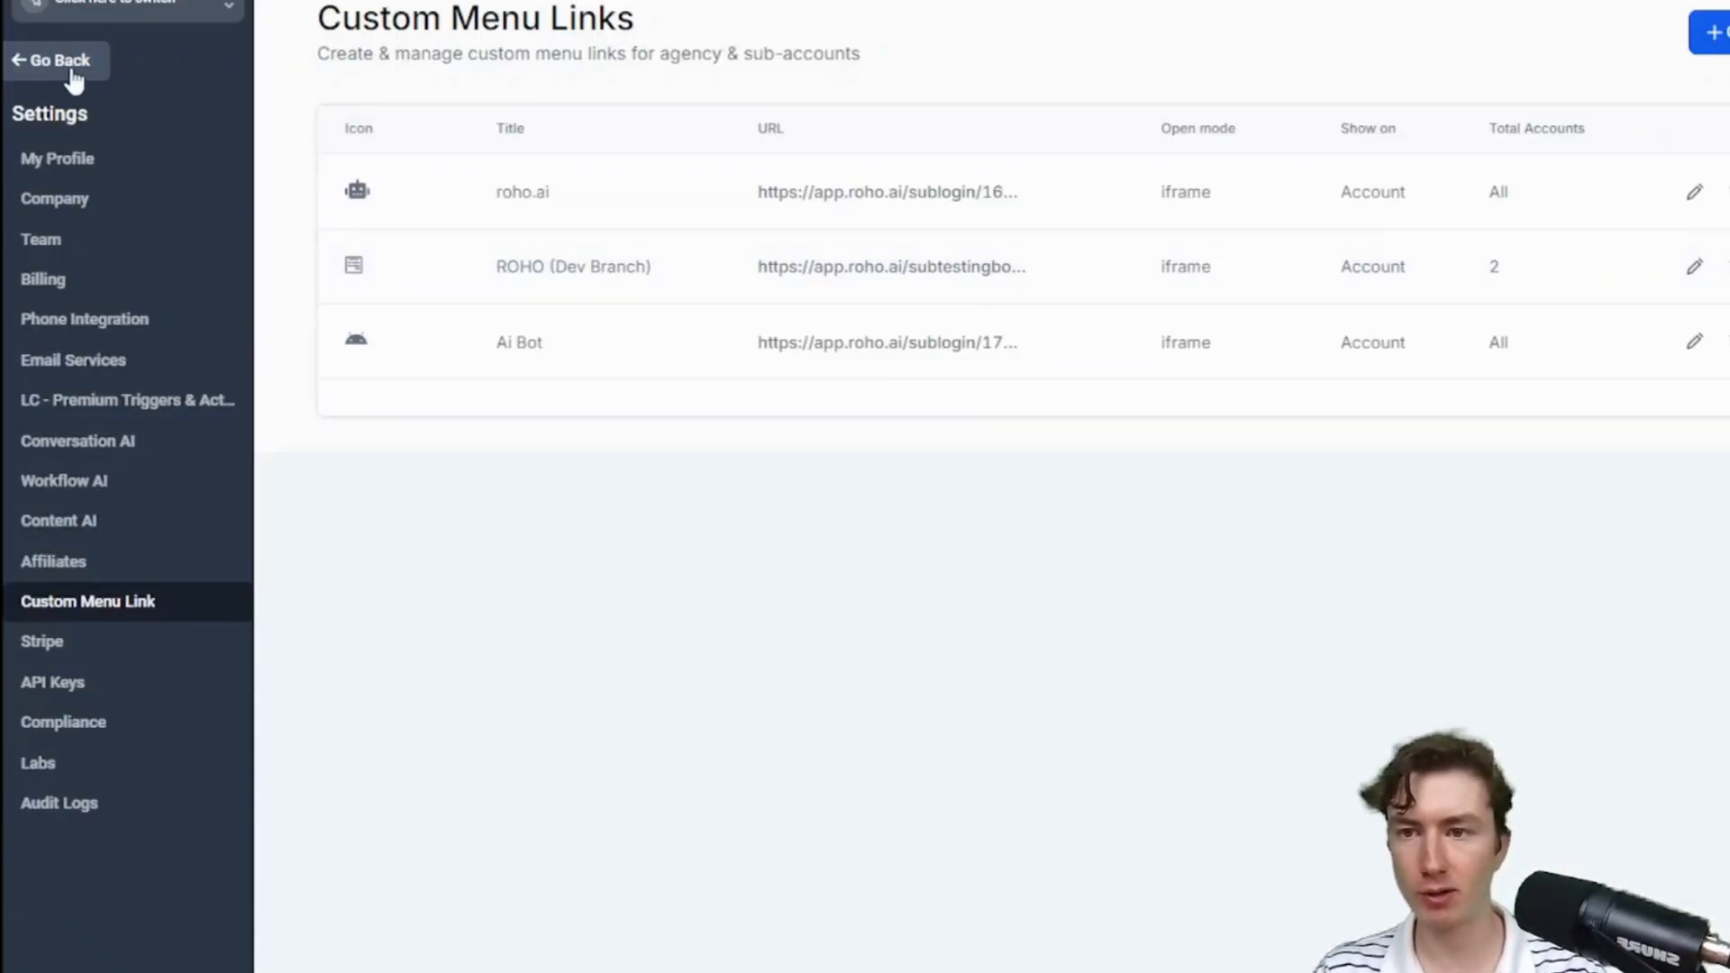
mouse_move(519, 505)
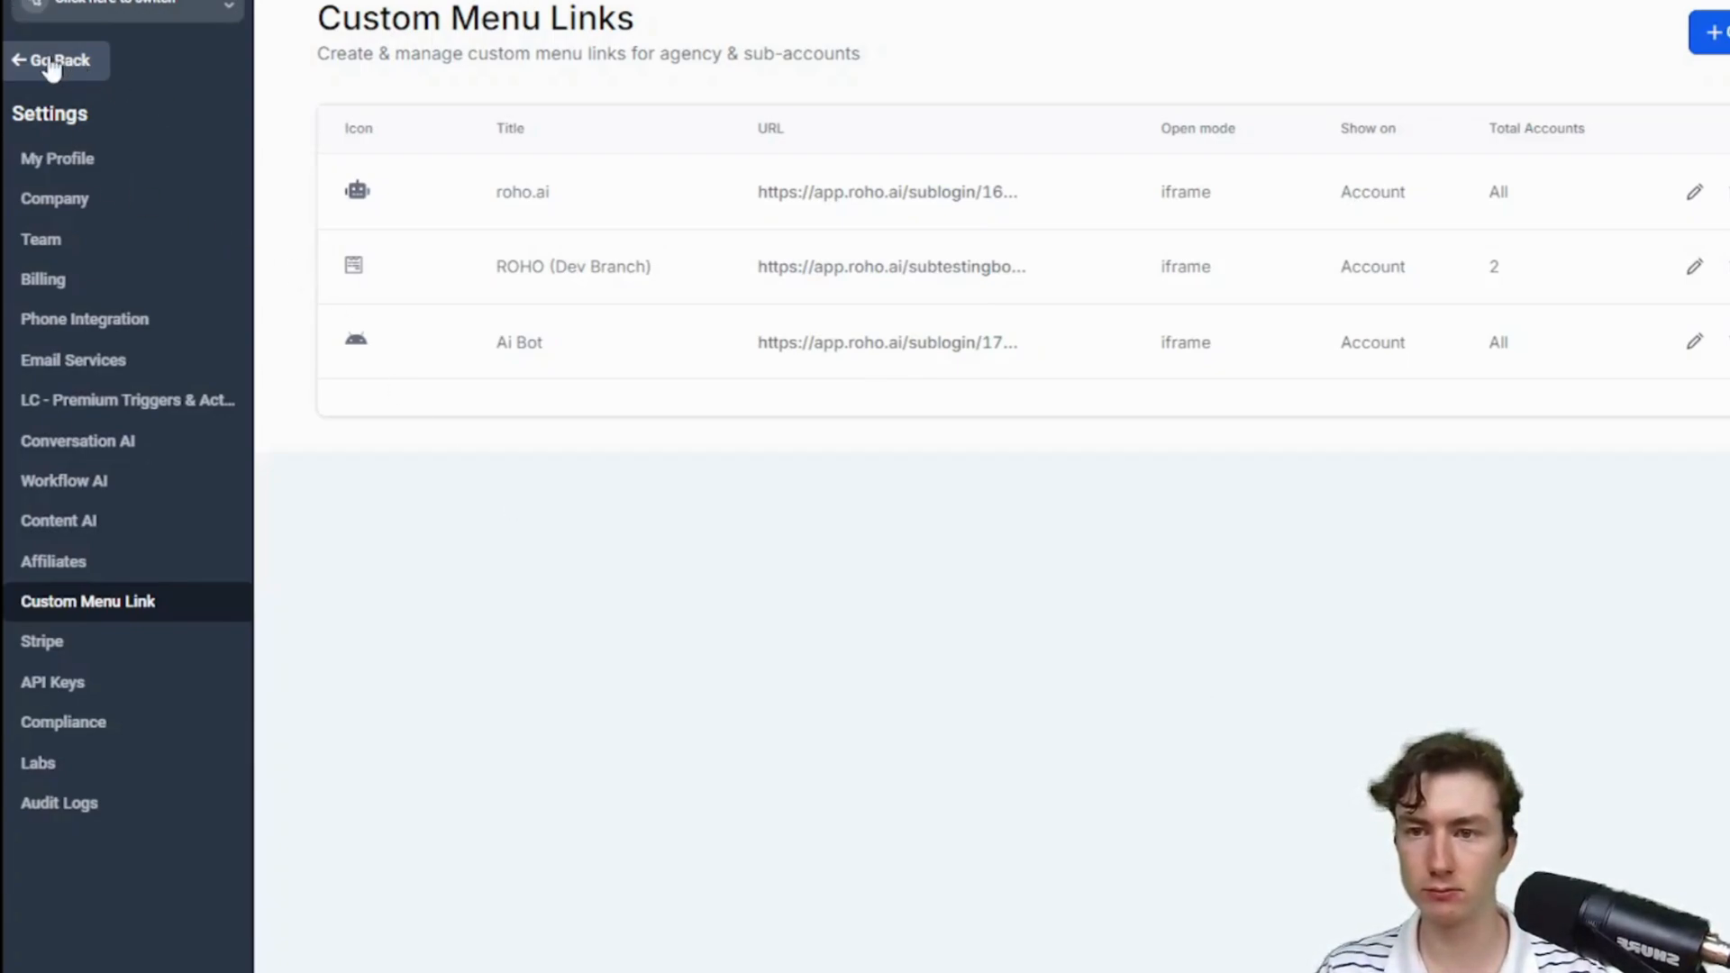
Go back from the Settings sidebar to the sub-account dashboard listing the roho.ai and Ai Bot links
left_click(50, 59)
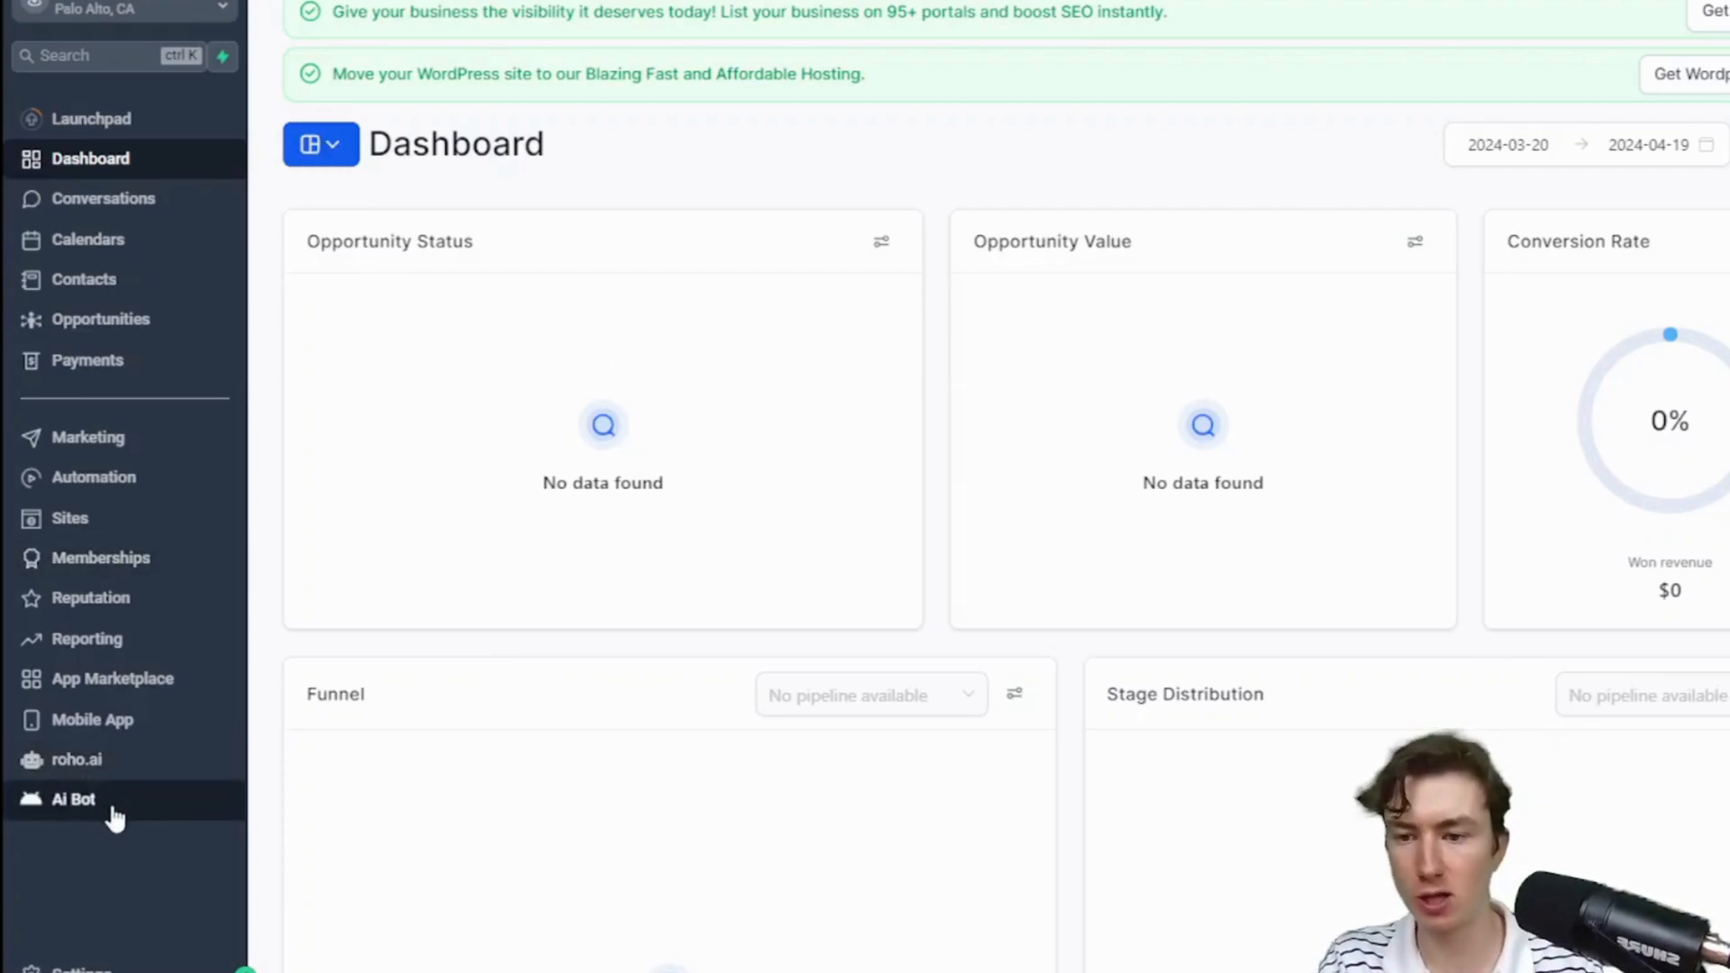
mouse_move(77, 759)
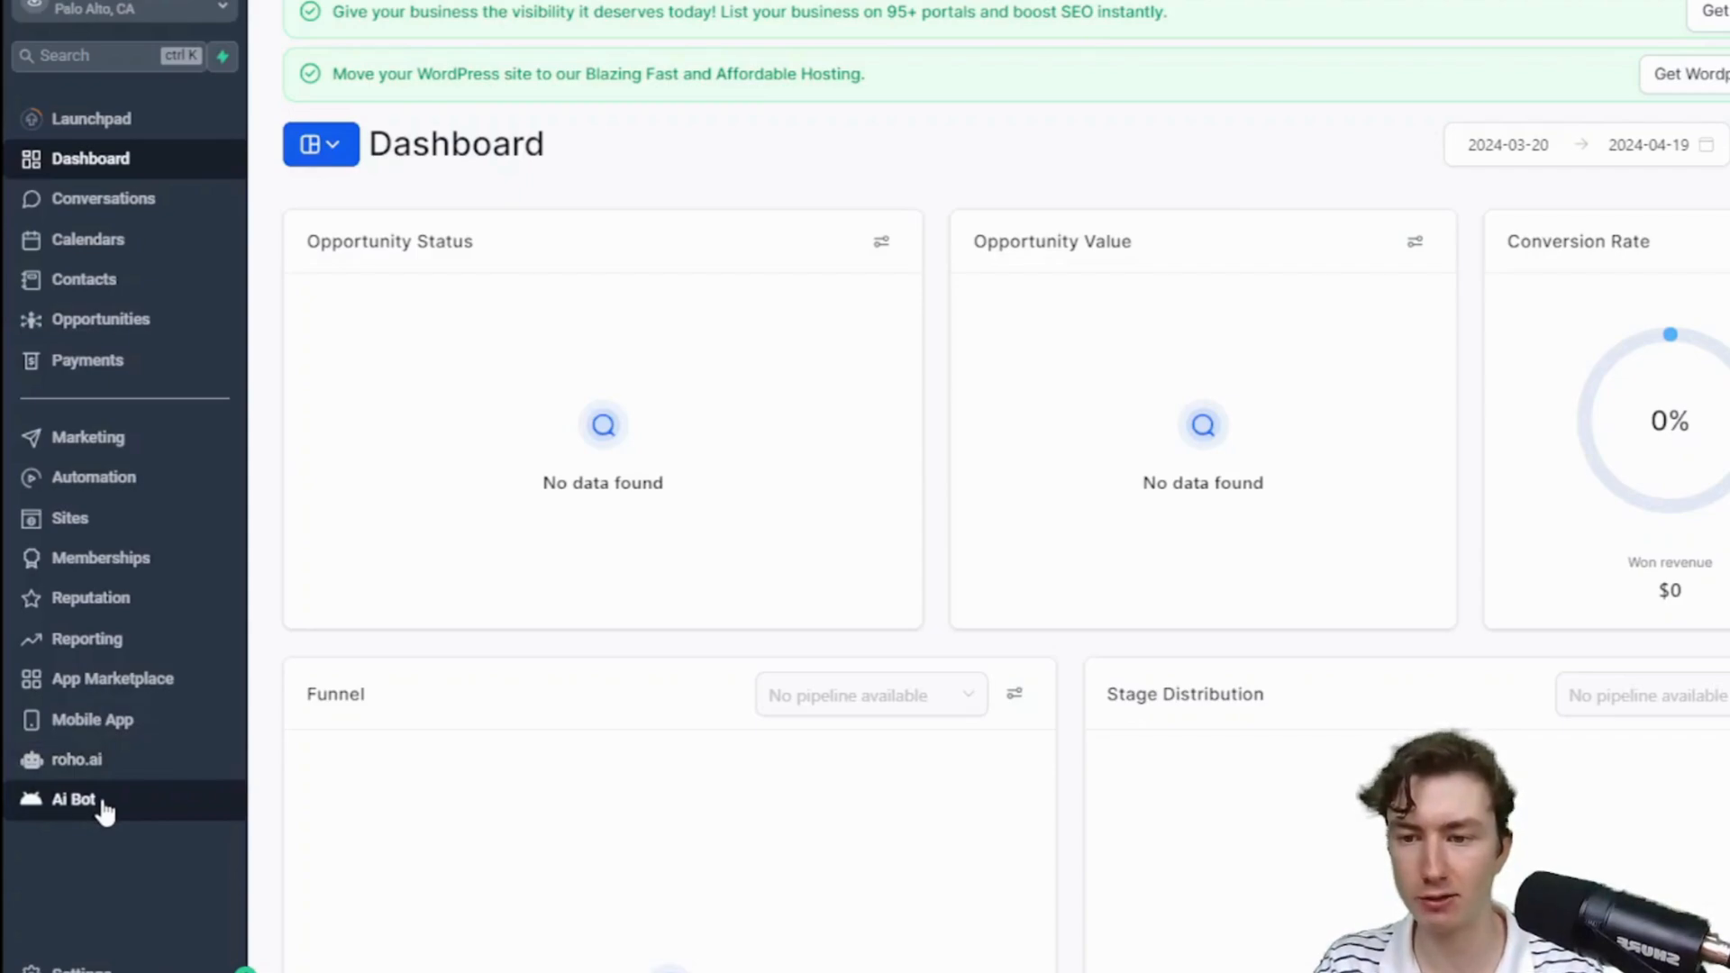
Launch the Ai Bot app and confirm the account as charles, business roh, gmail.com email to reach All Bots
left_click(74, 798)
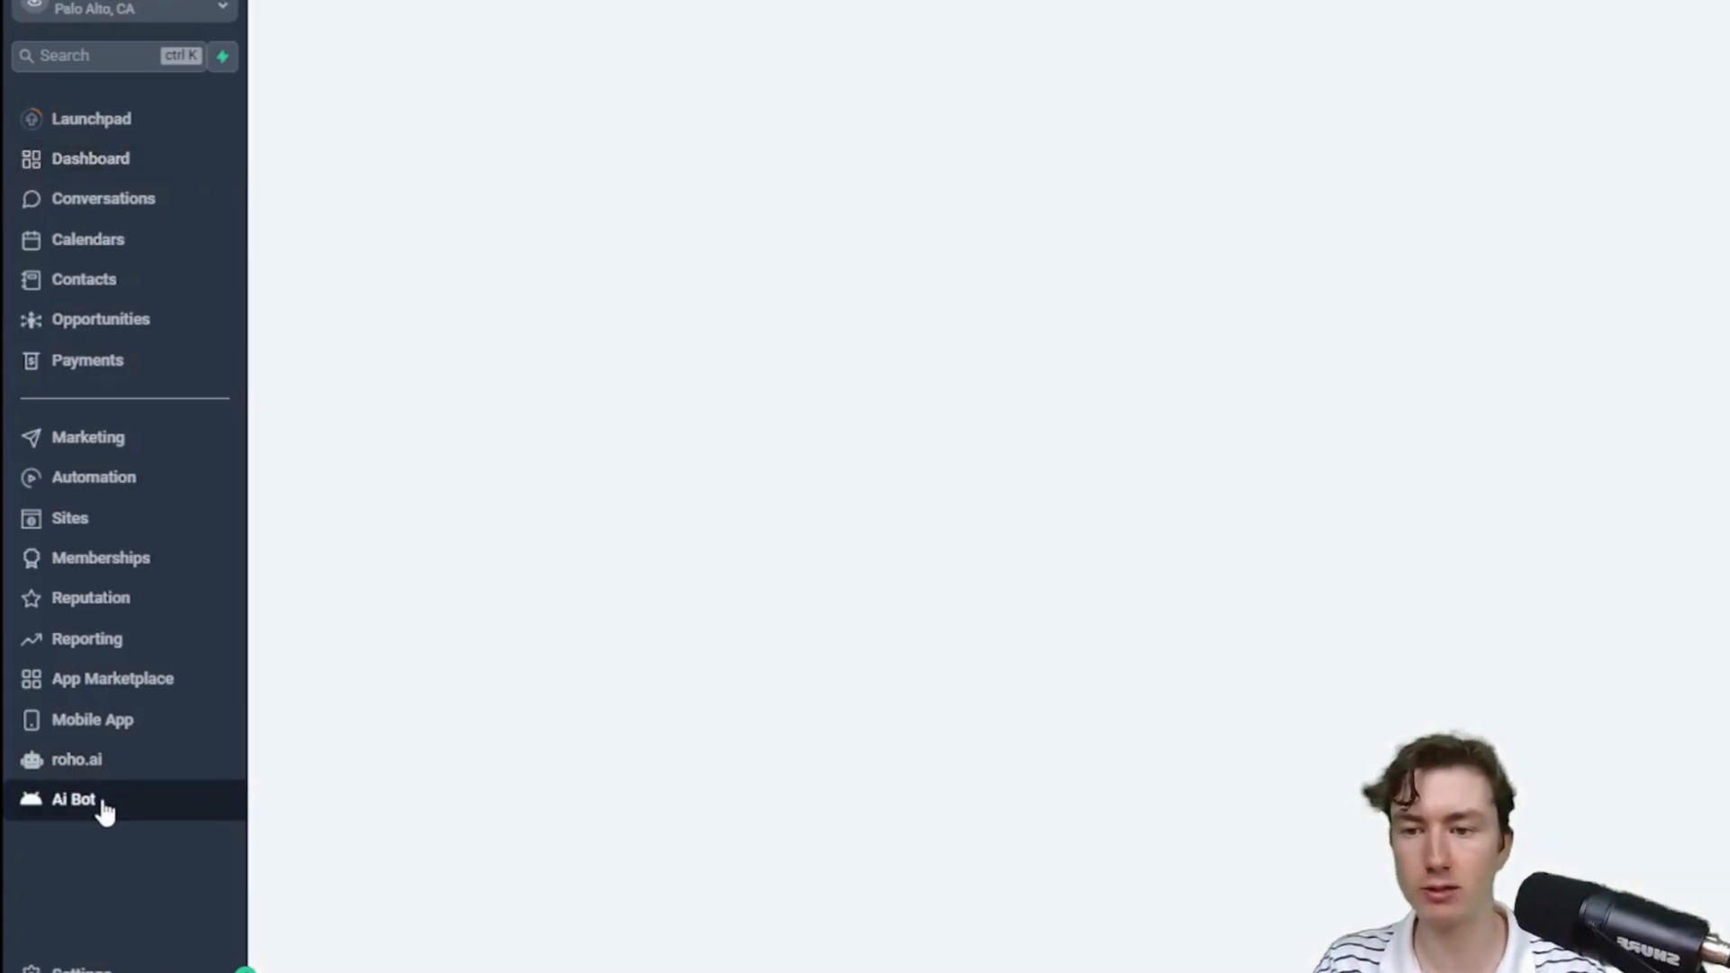
left_click(72, 799)
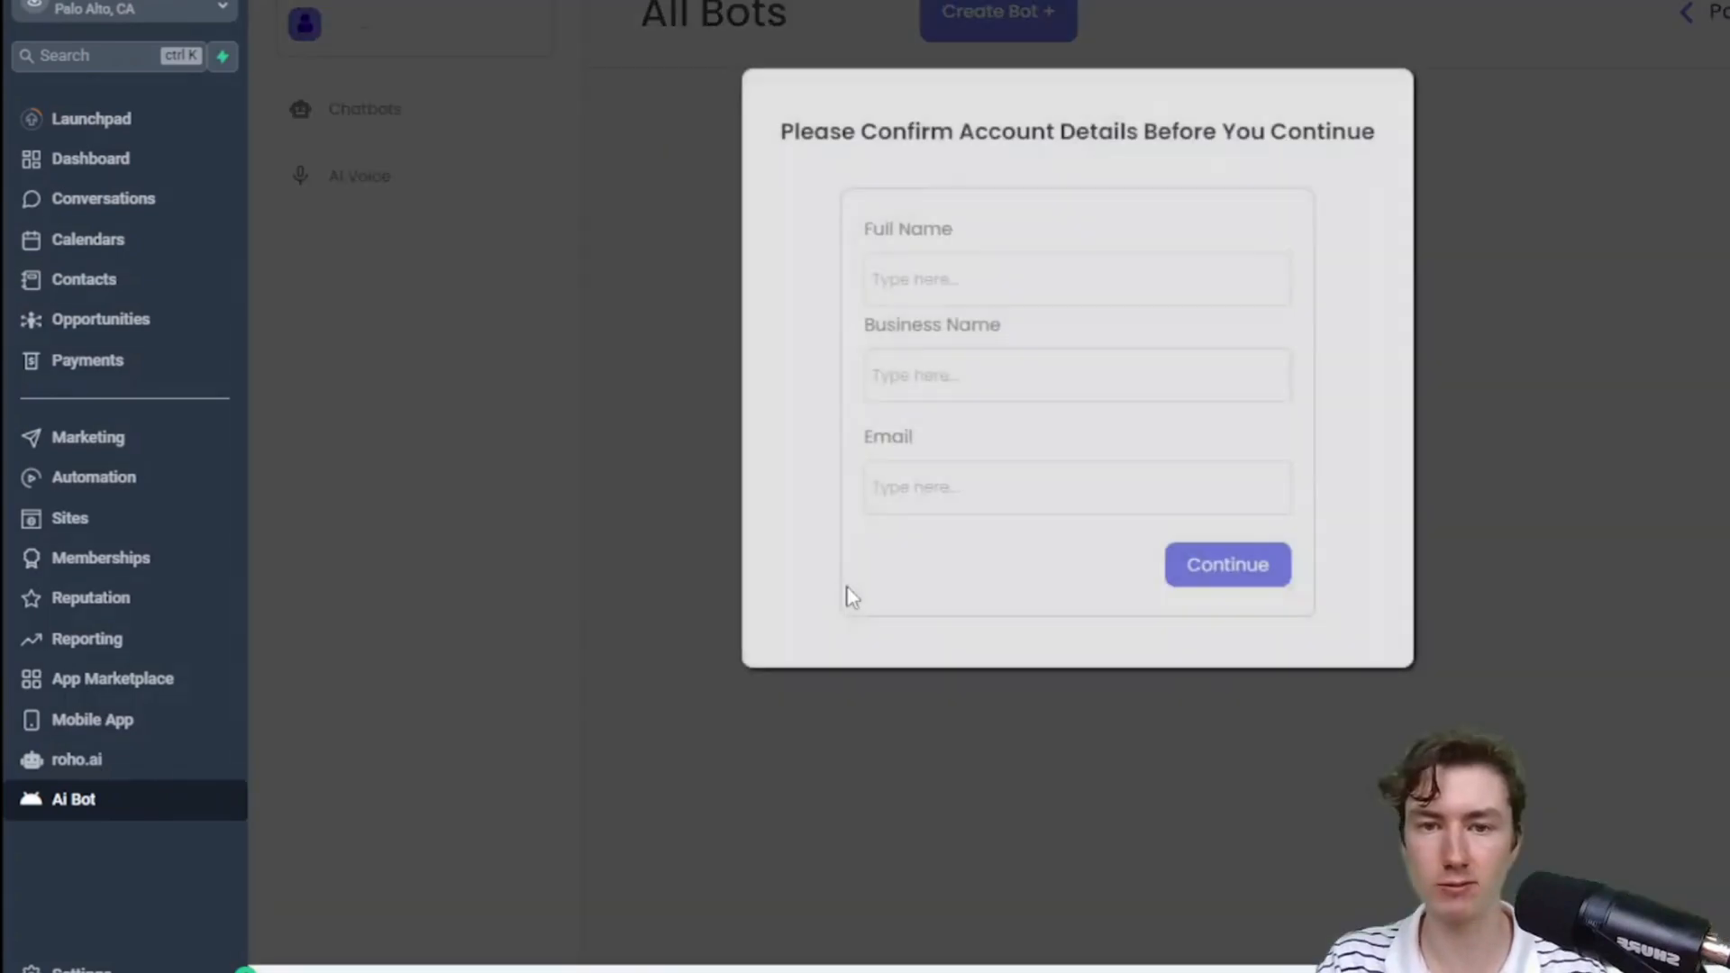
left_click(1076, 278)
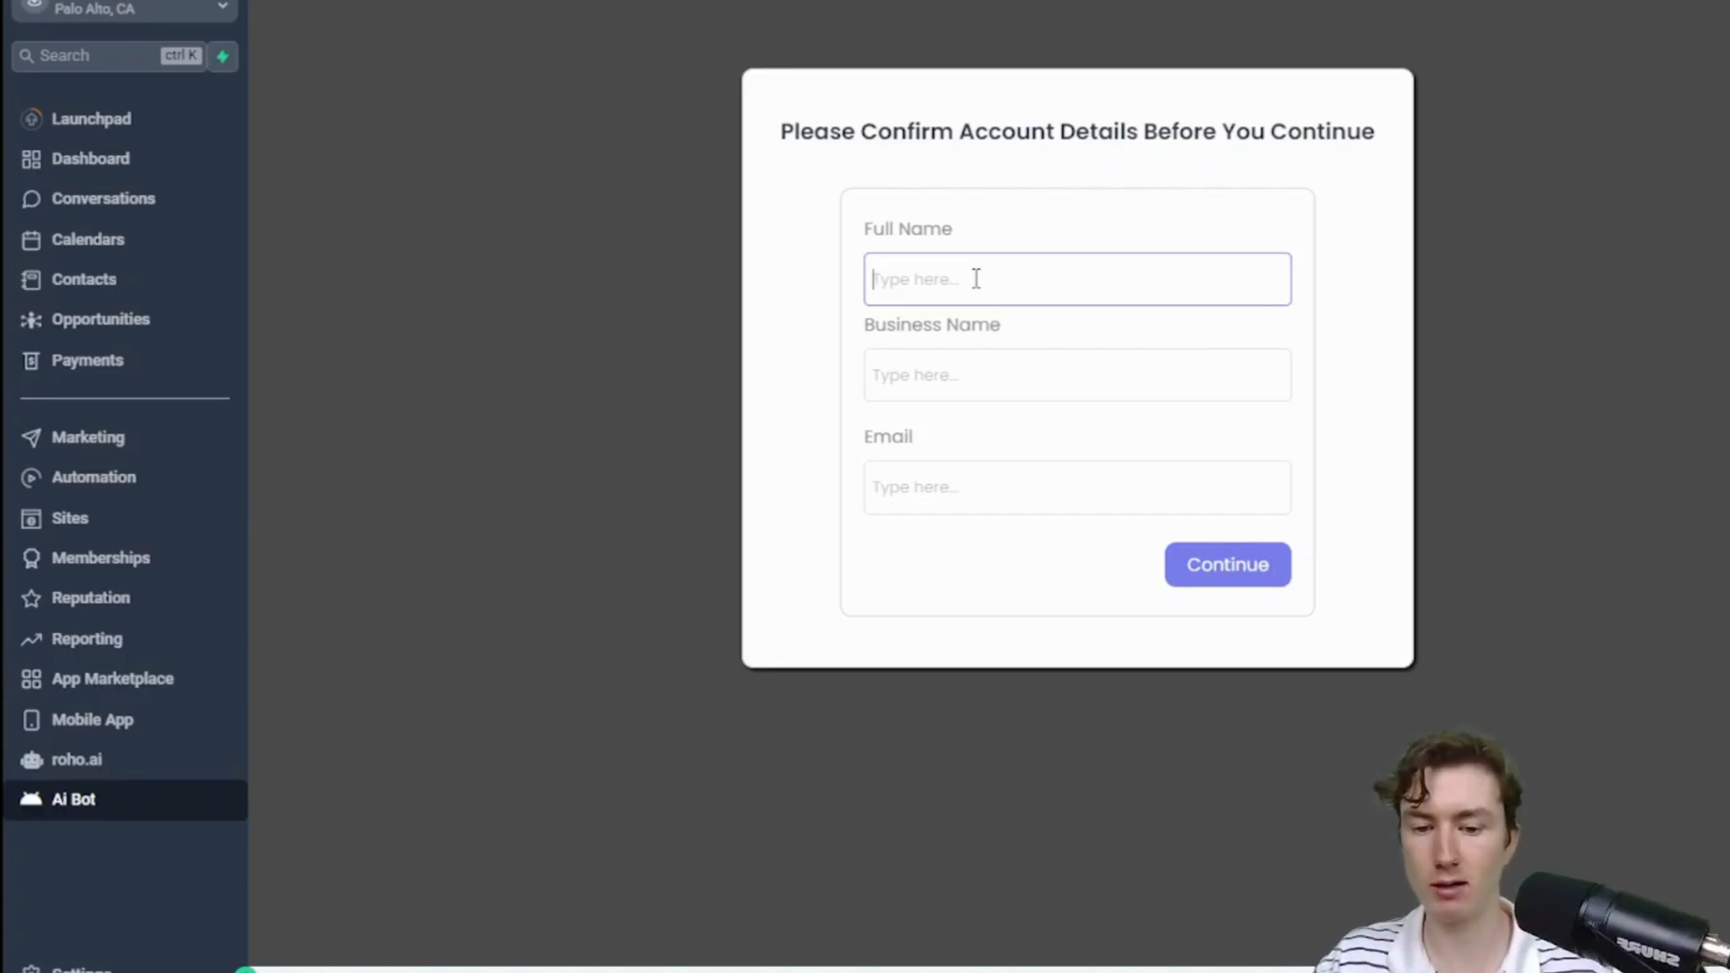
type("charles")
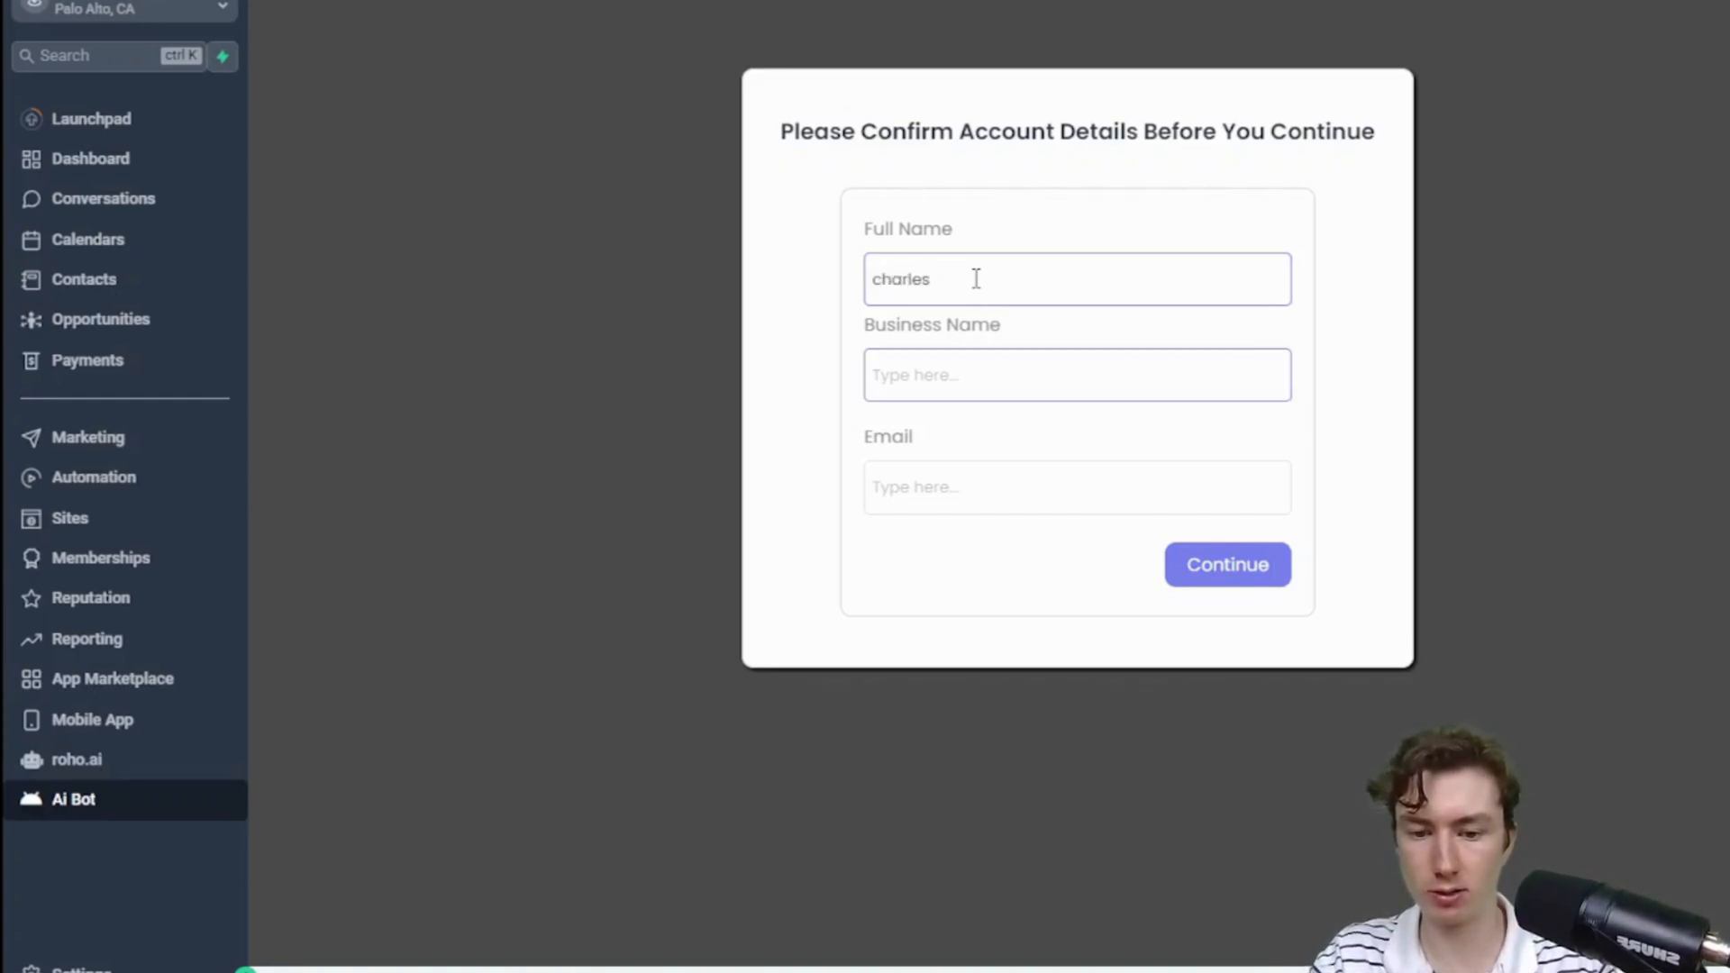
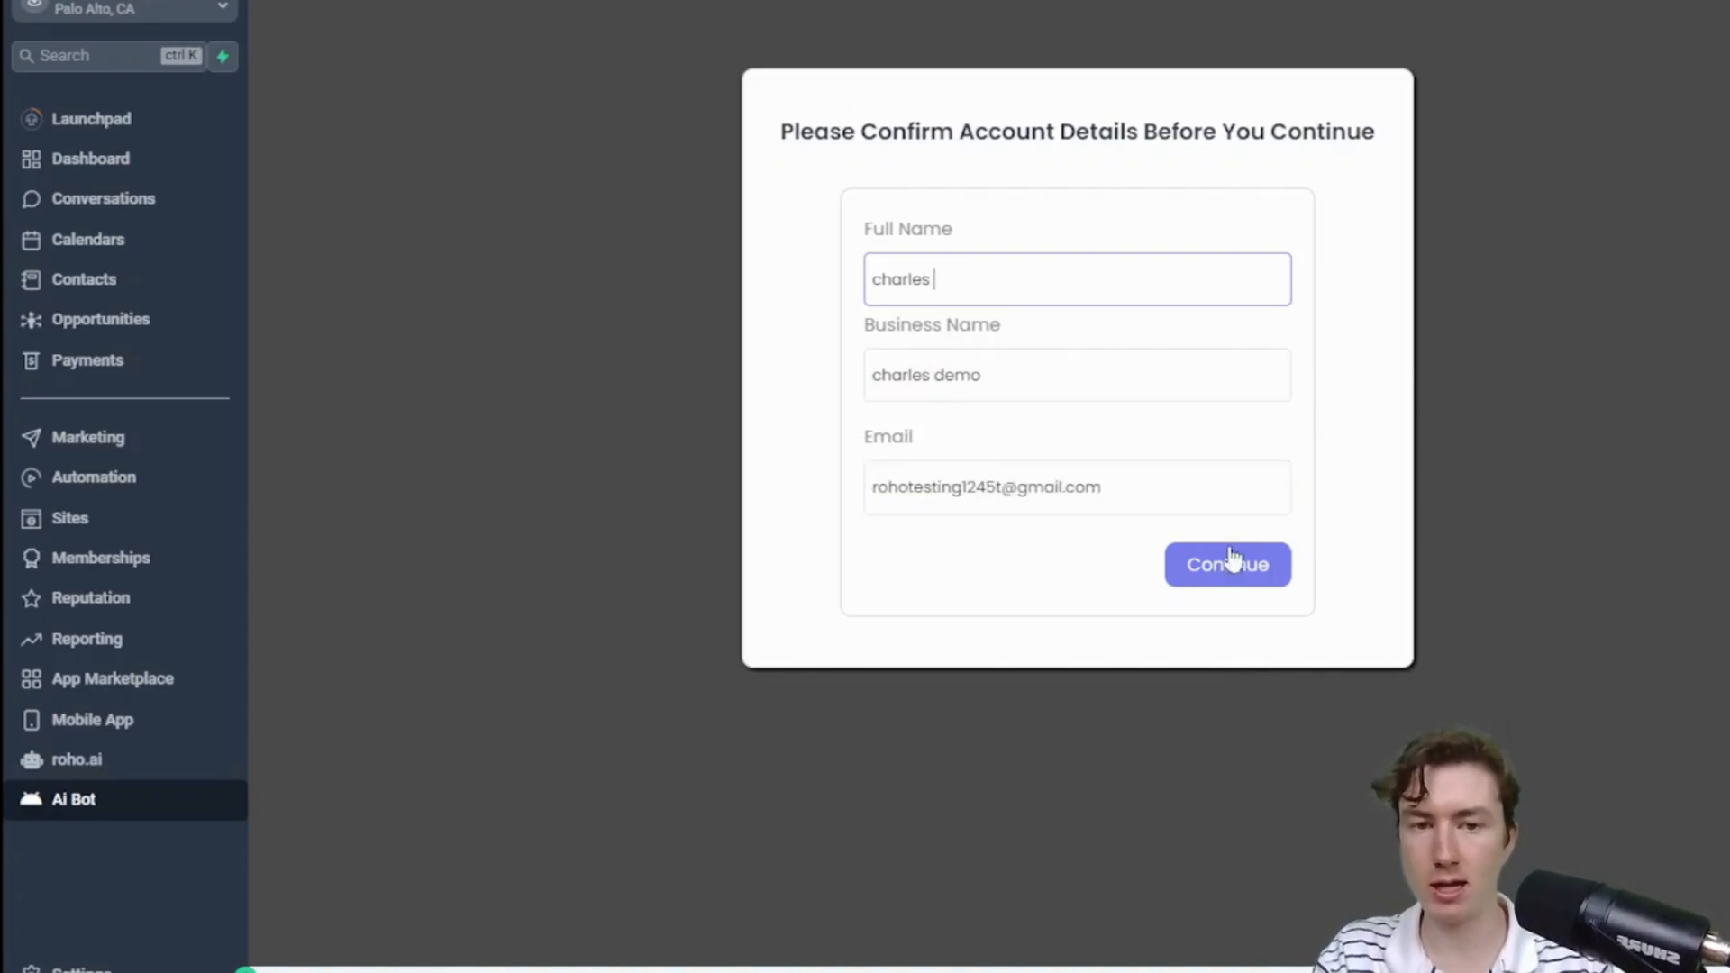
left_click(1227, 564)
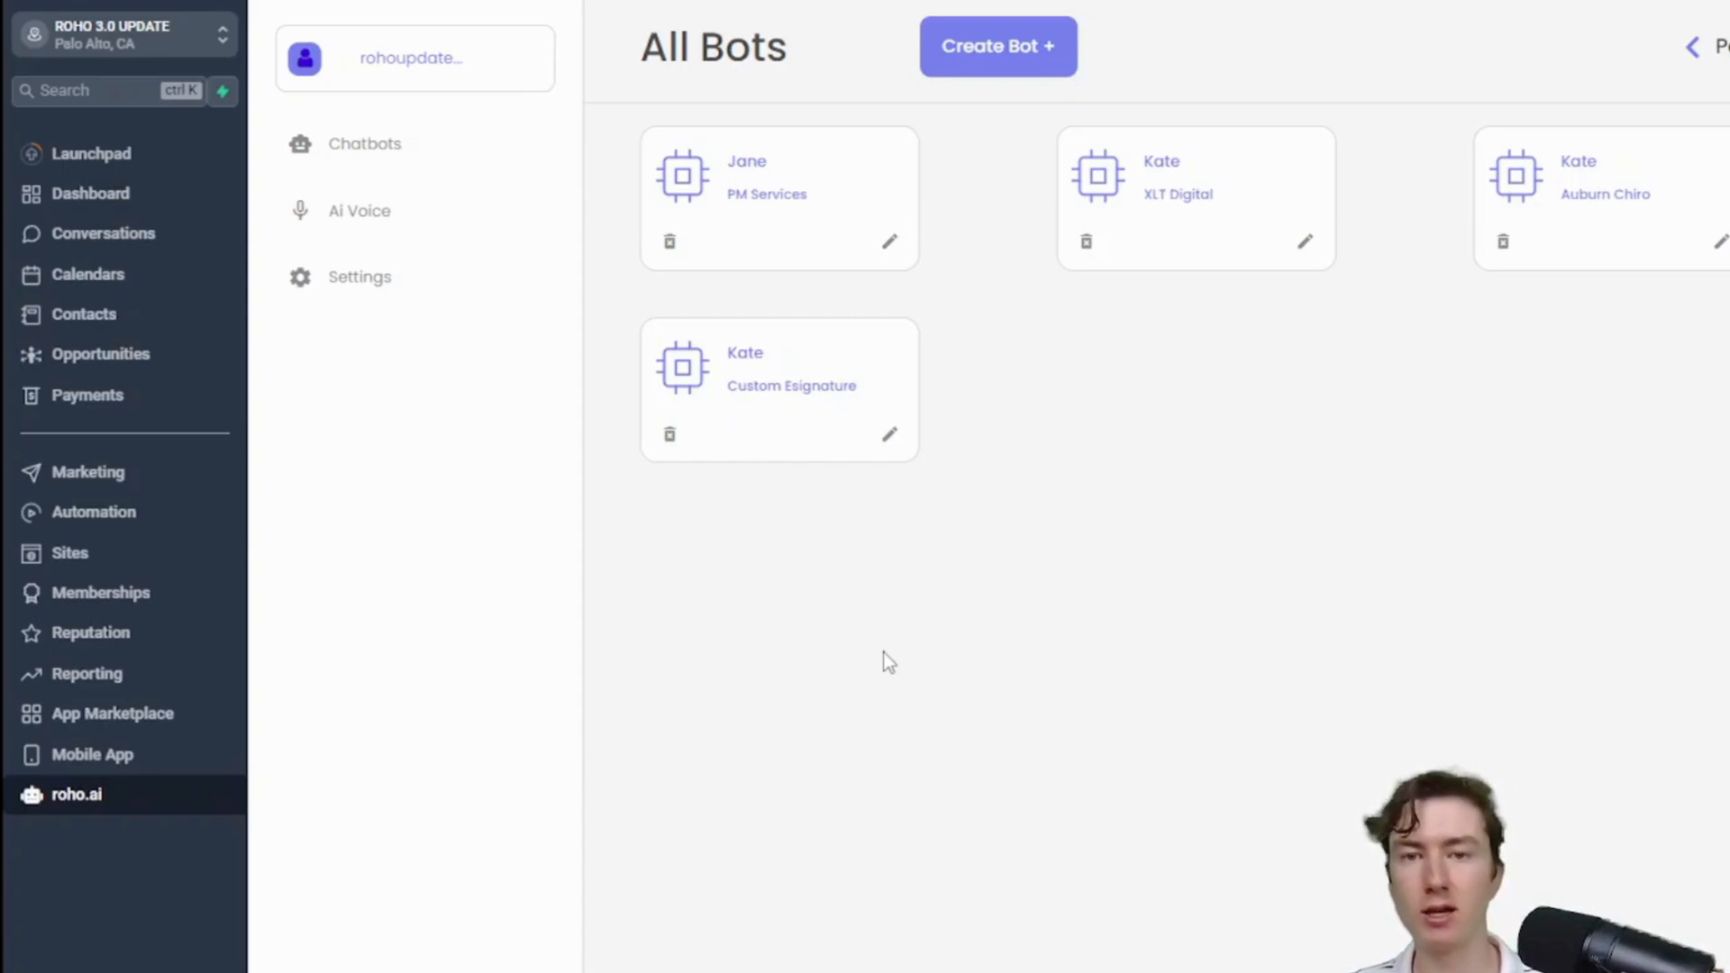
Start a new bot and browse the From Website URL, From Text, Manual and Clone Bot creation methods
left_click(997, 46)
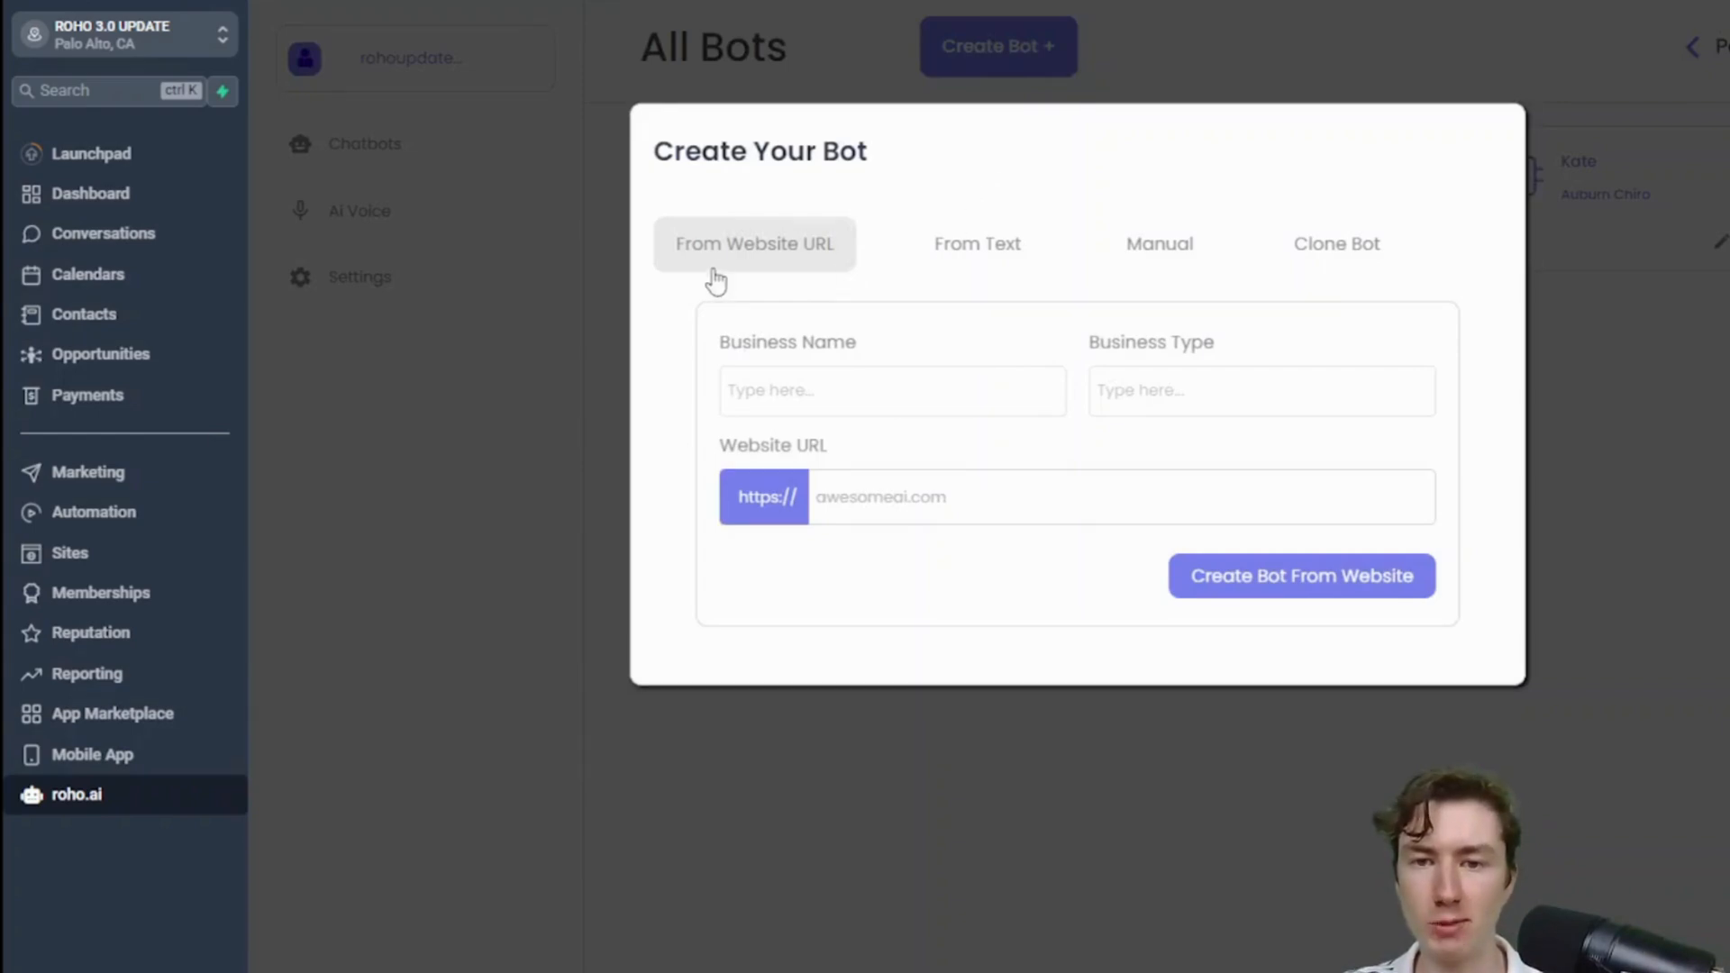
left_click(1260, 390)
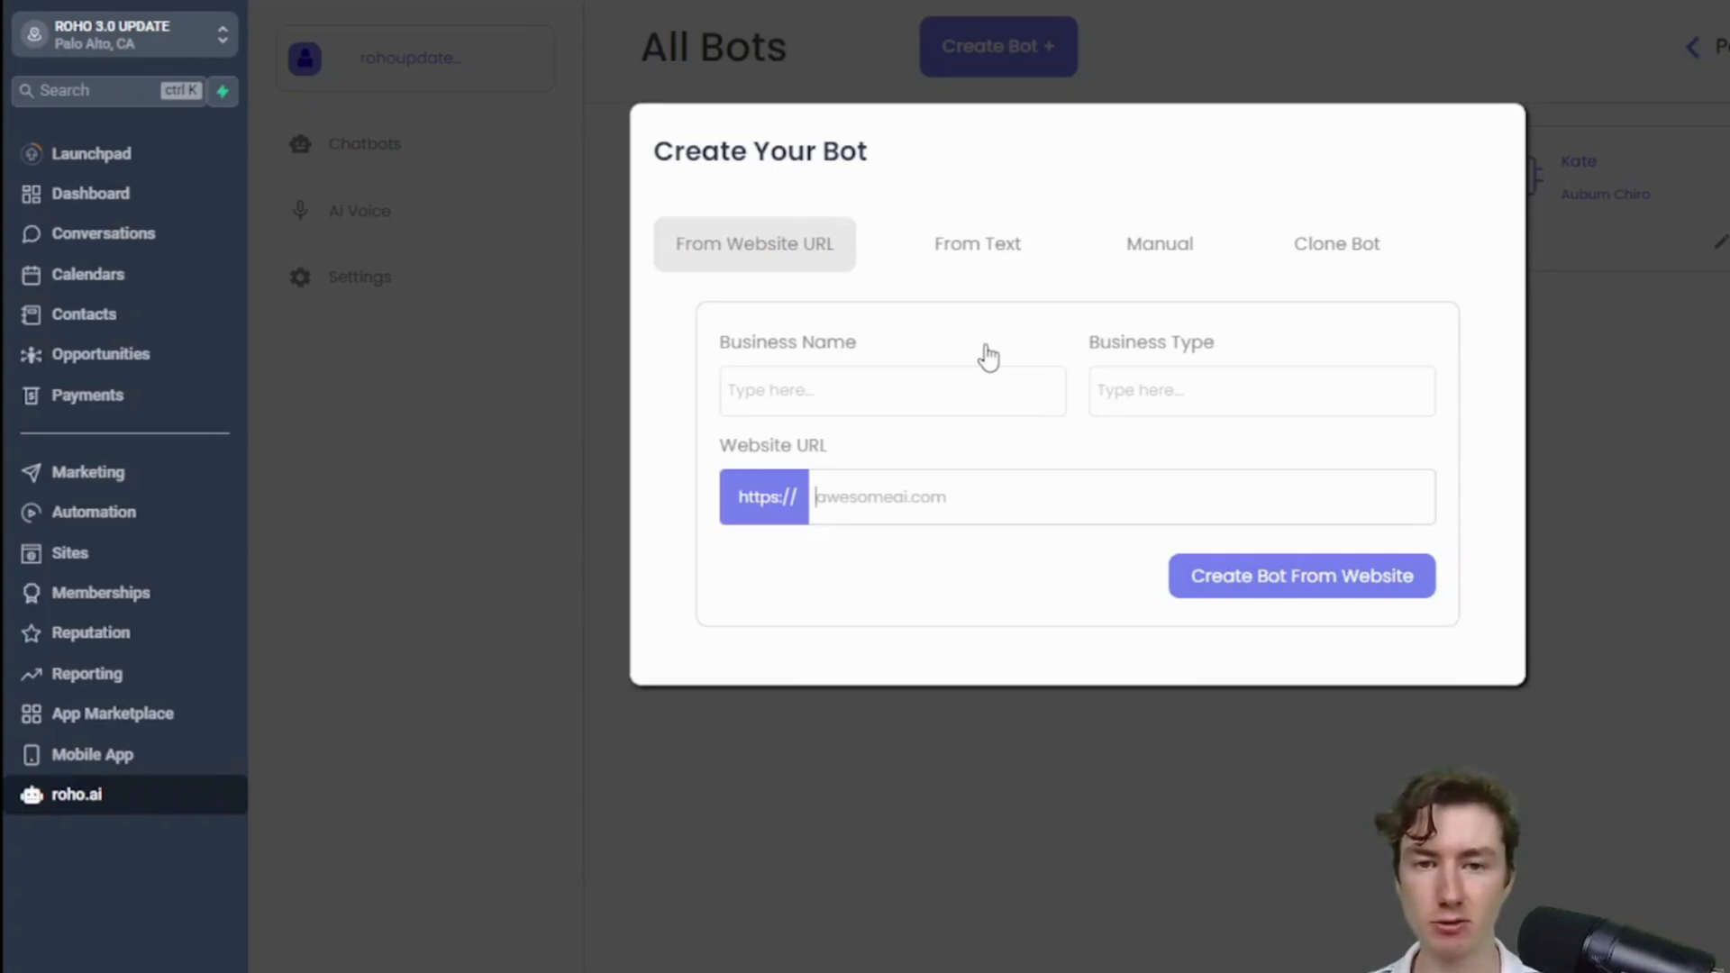
left_click(977, 243)
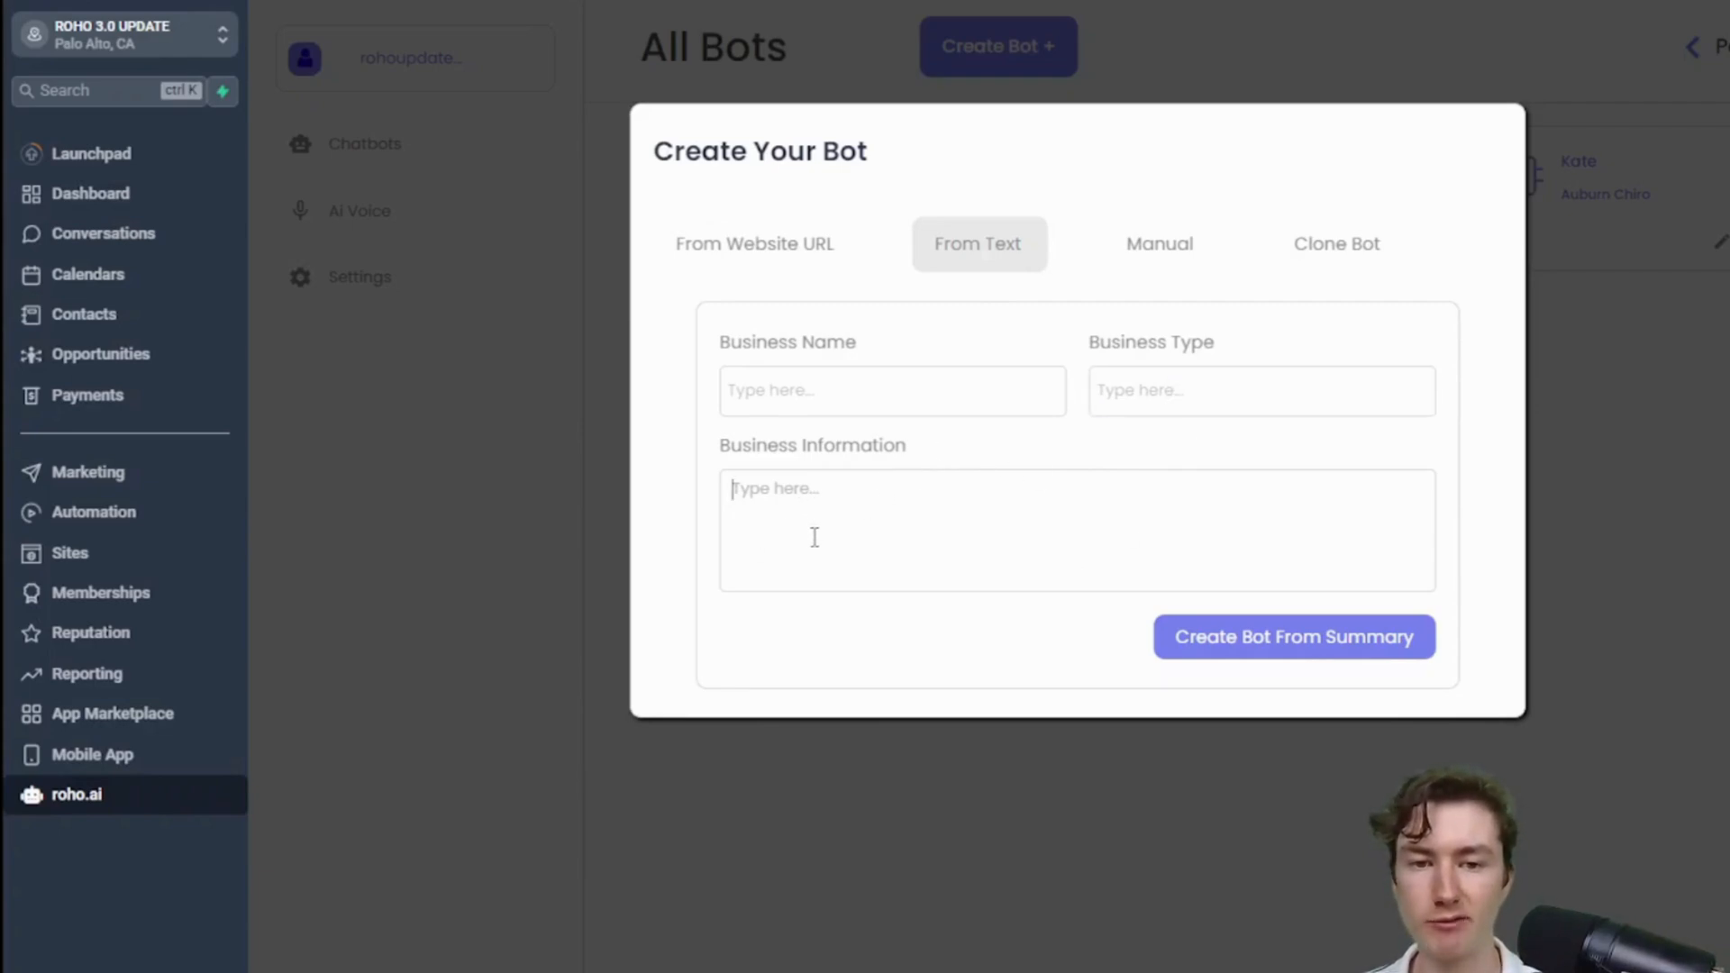
left_click(1159, 243)
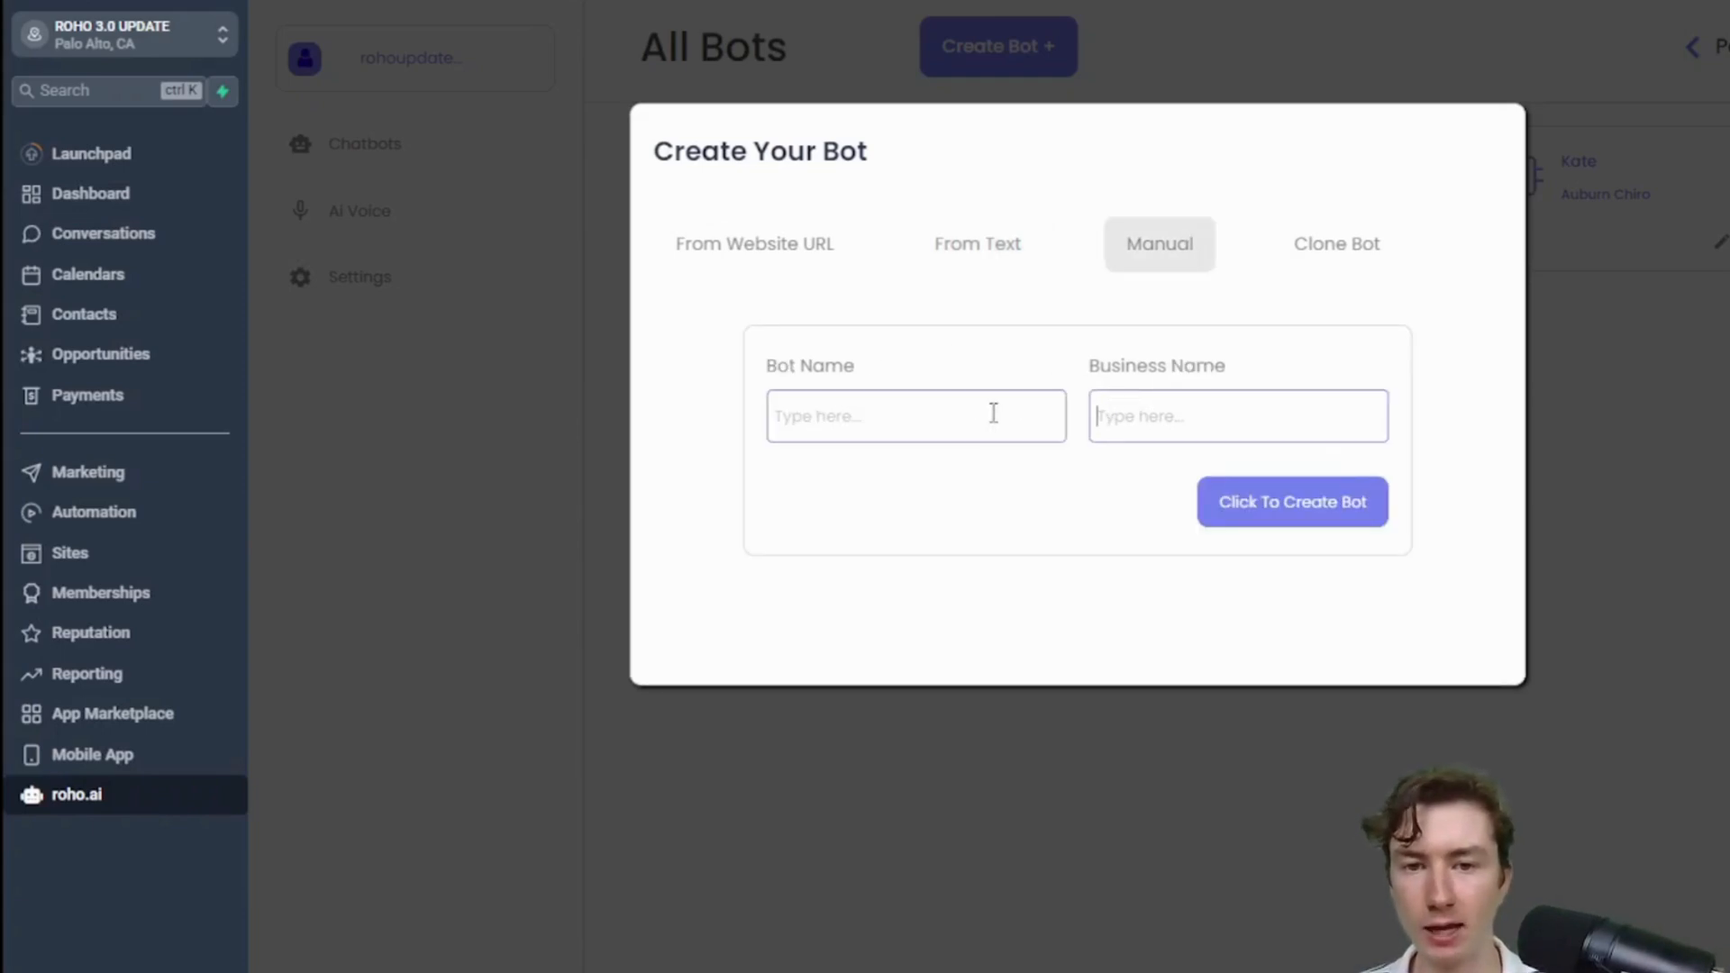
left_click(1336, 244)
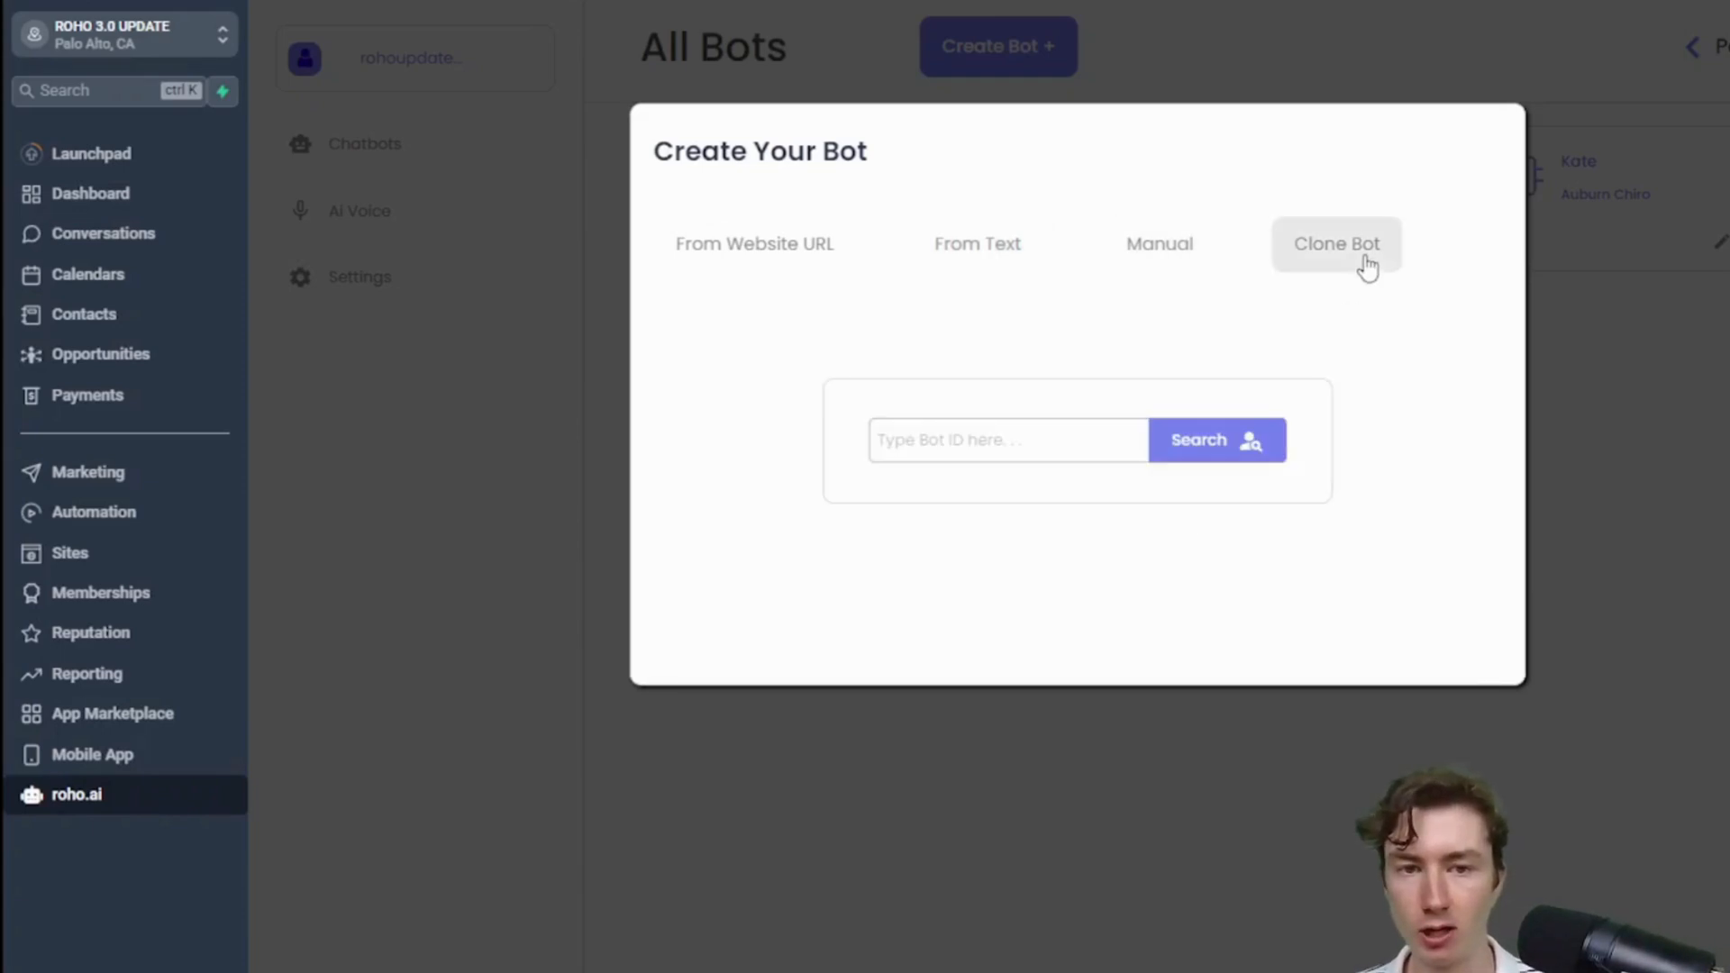
mouse_move(801, 435)
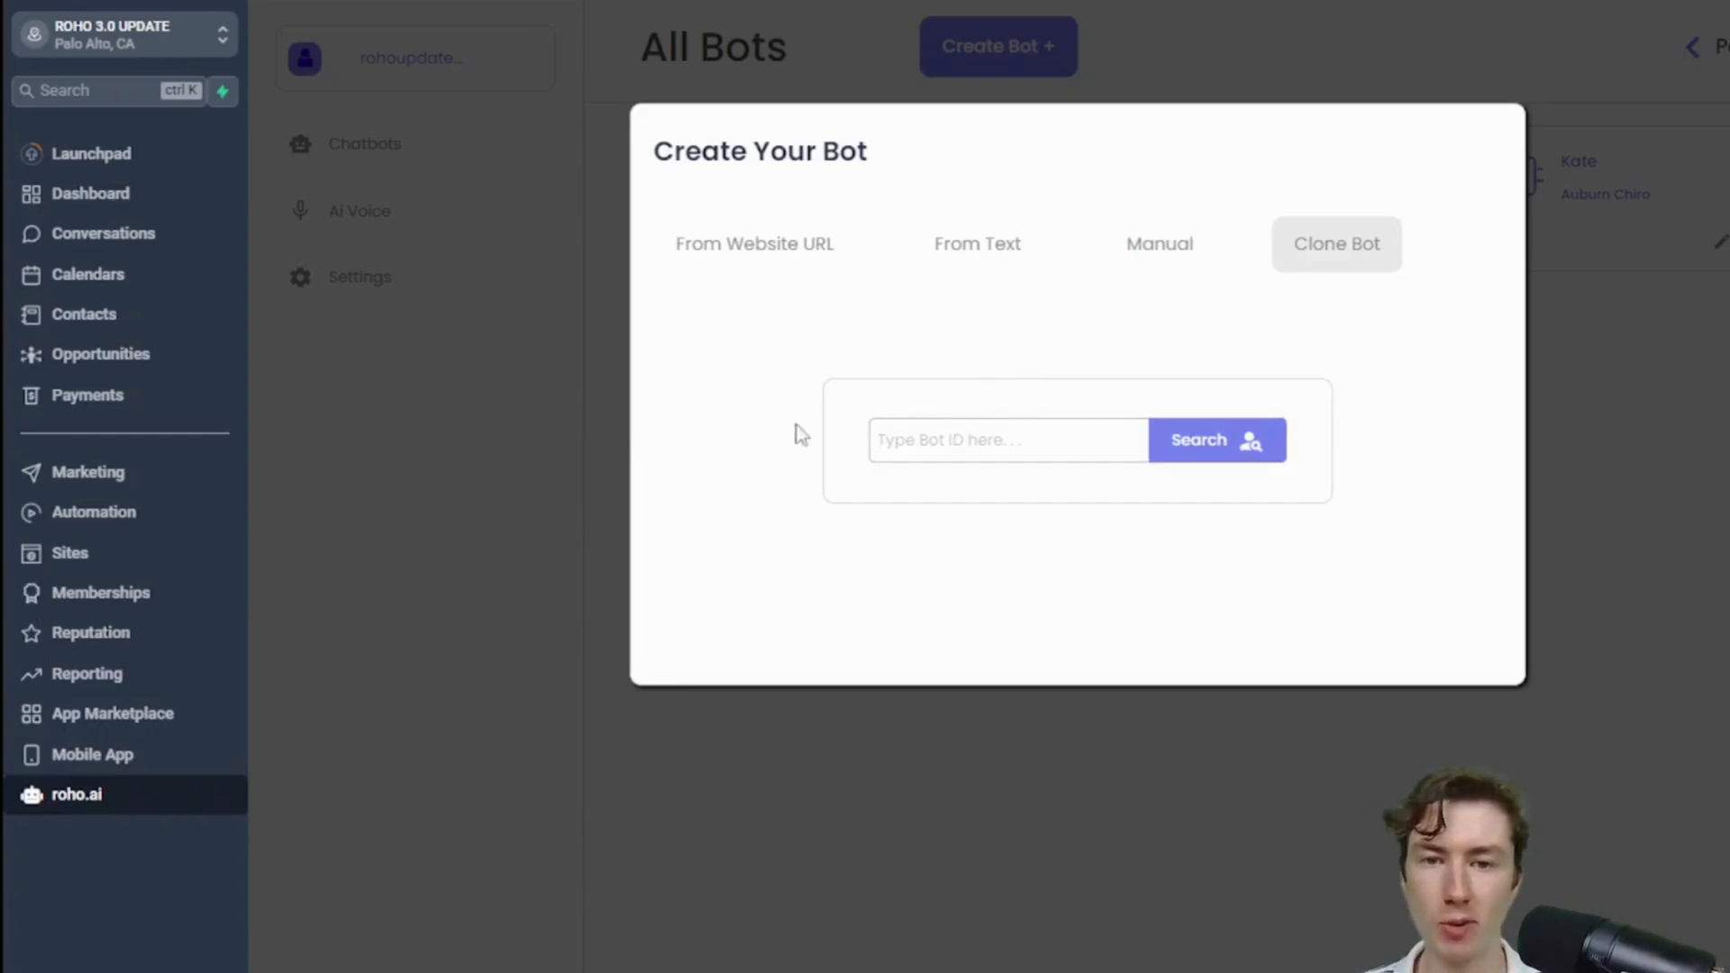
Create a bot for Archers Detailing, type Car Detailing, from the archersdetailing.com website
left_click(753, 243)
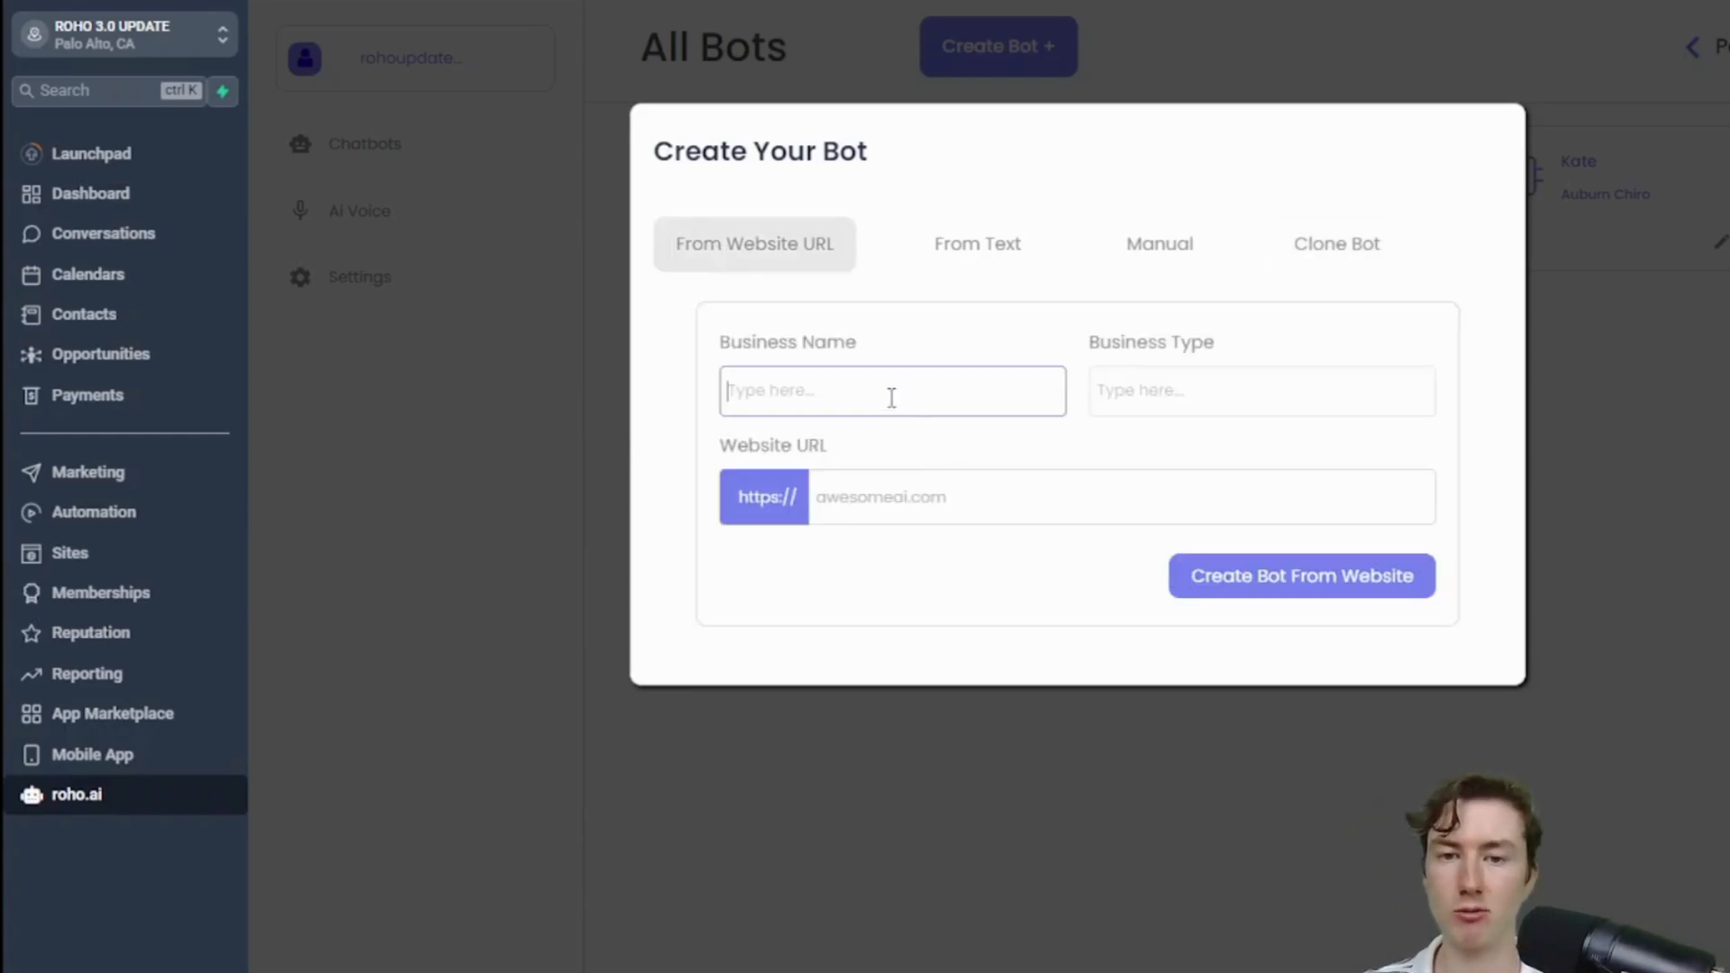
type("Archers Detailing")
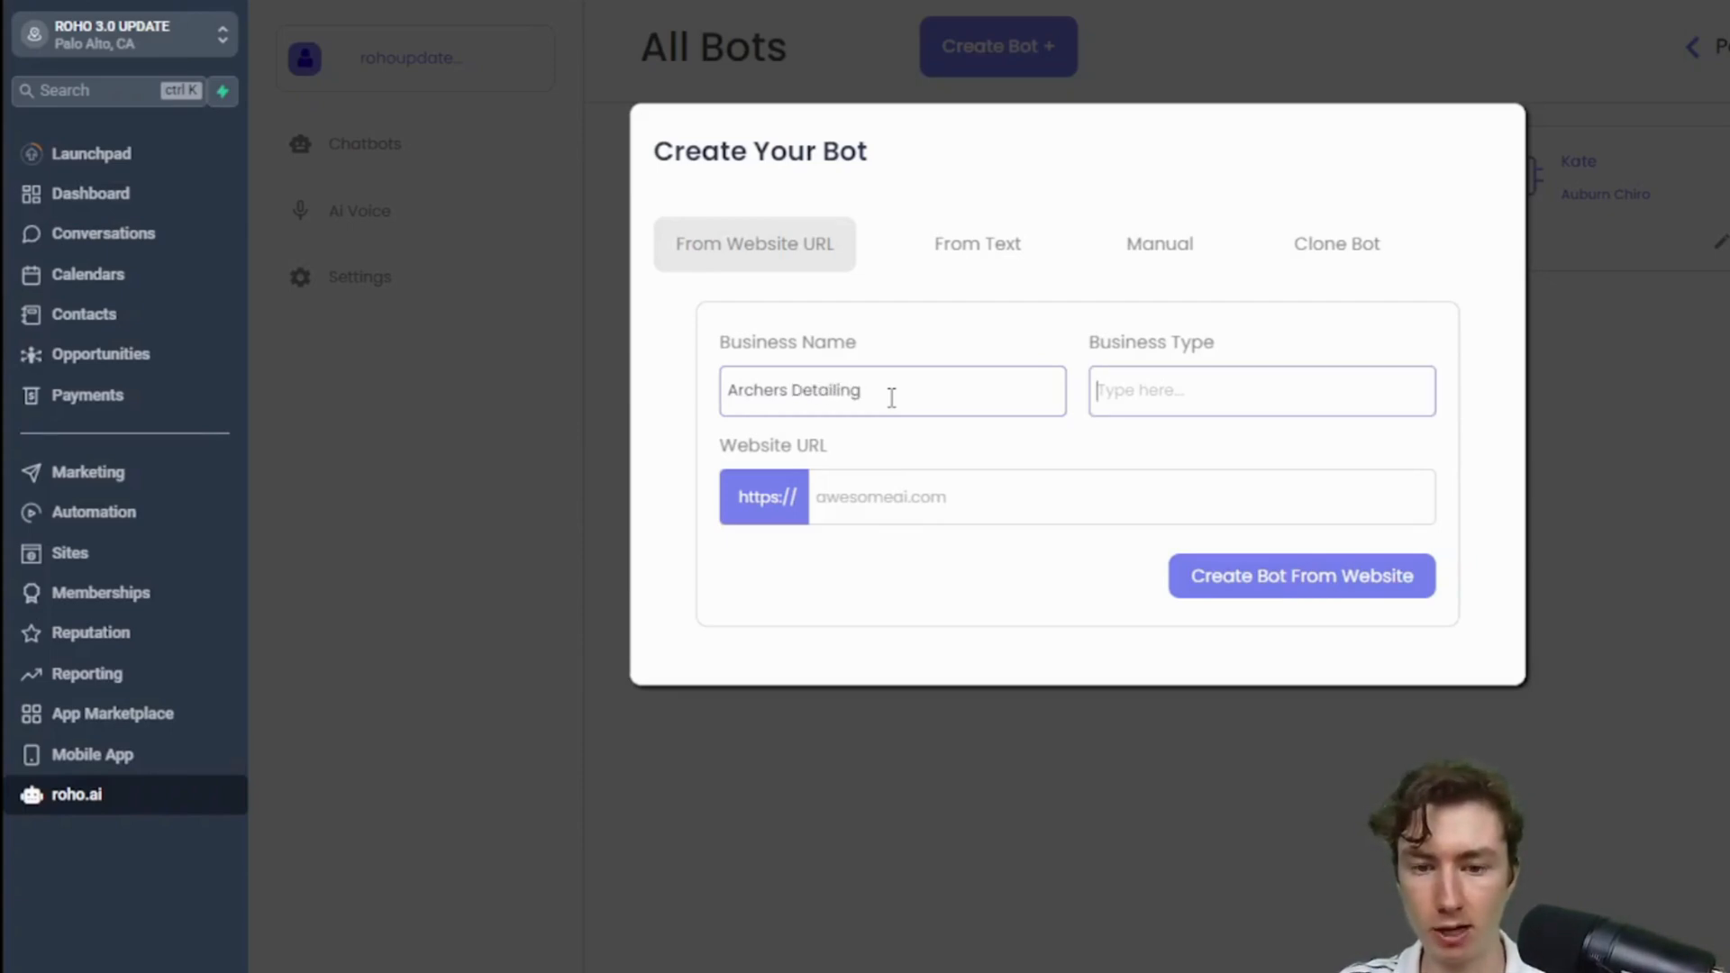
type("Car Detailing")
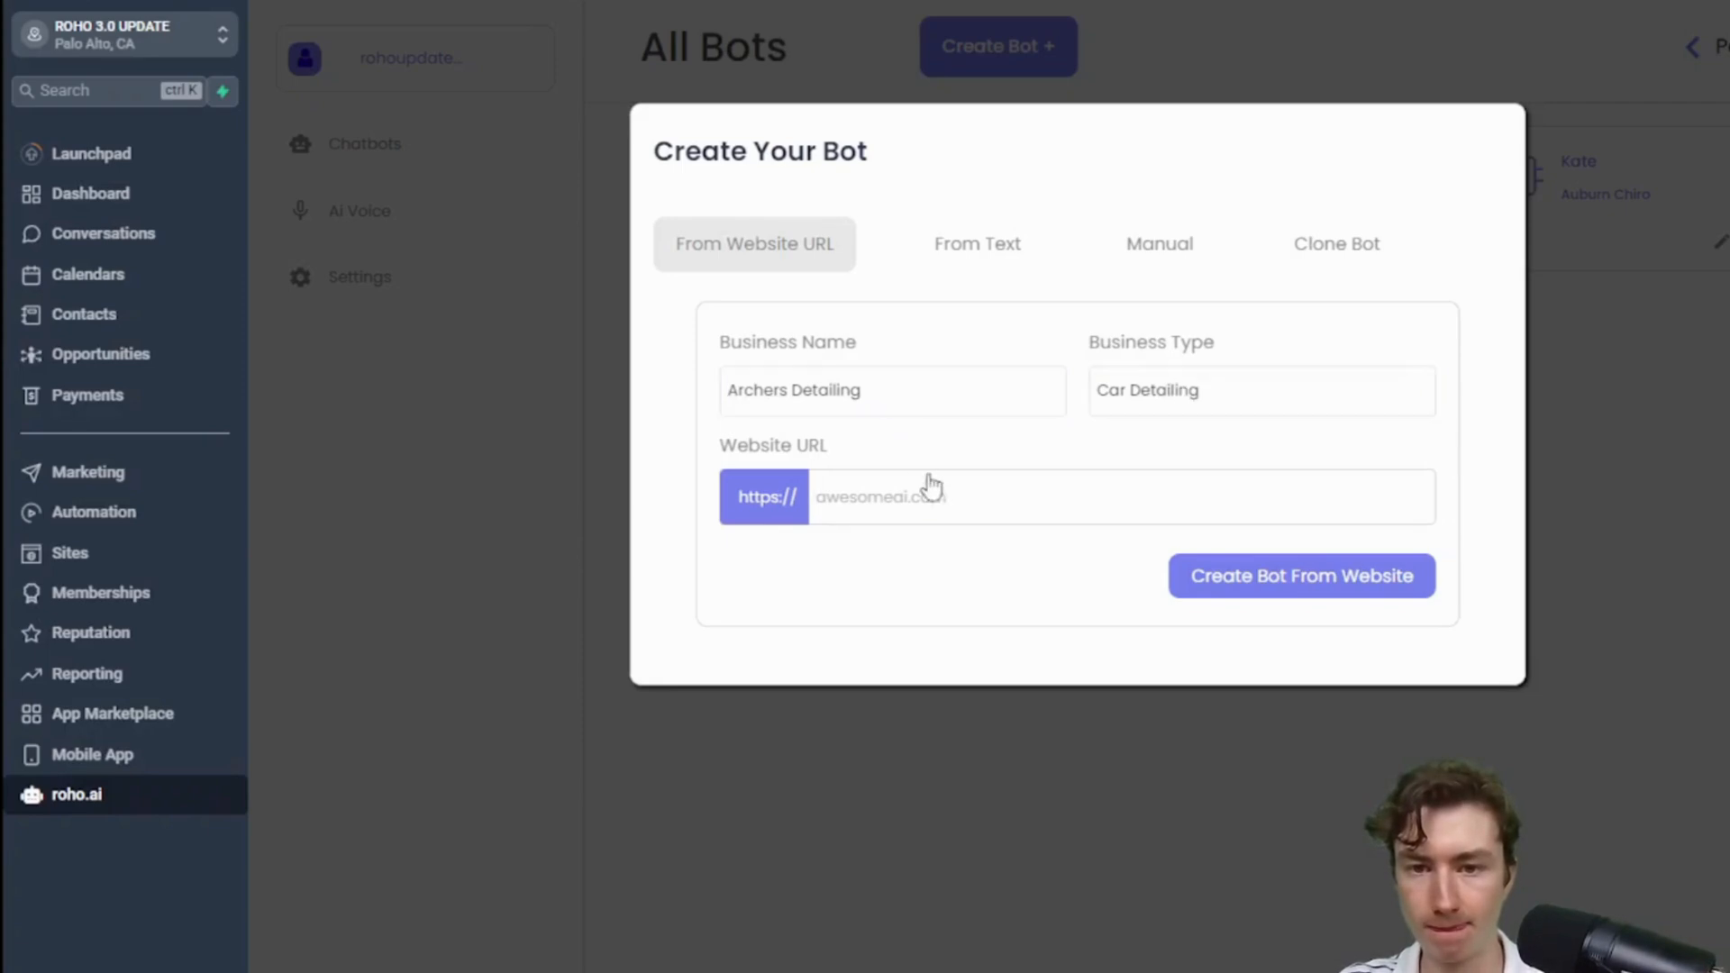
type("archersdetailing.com")
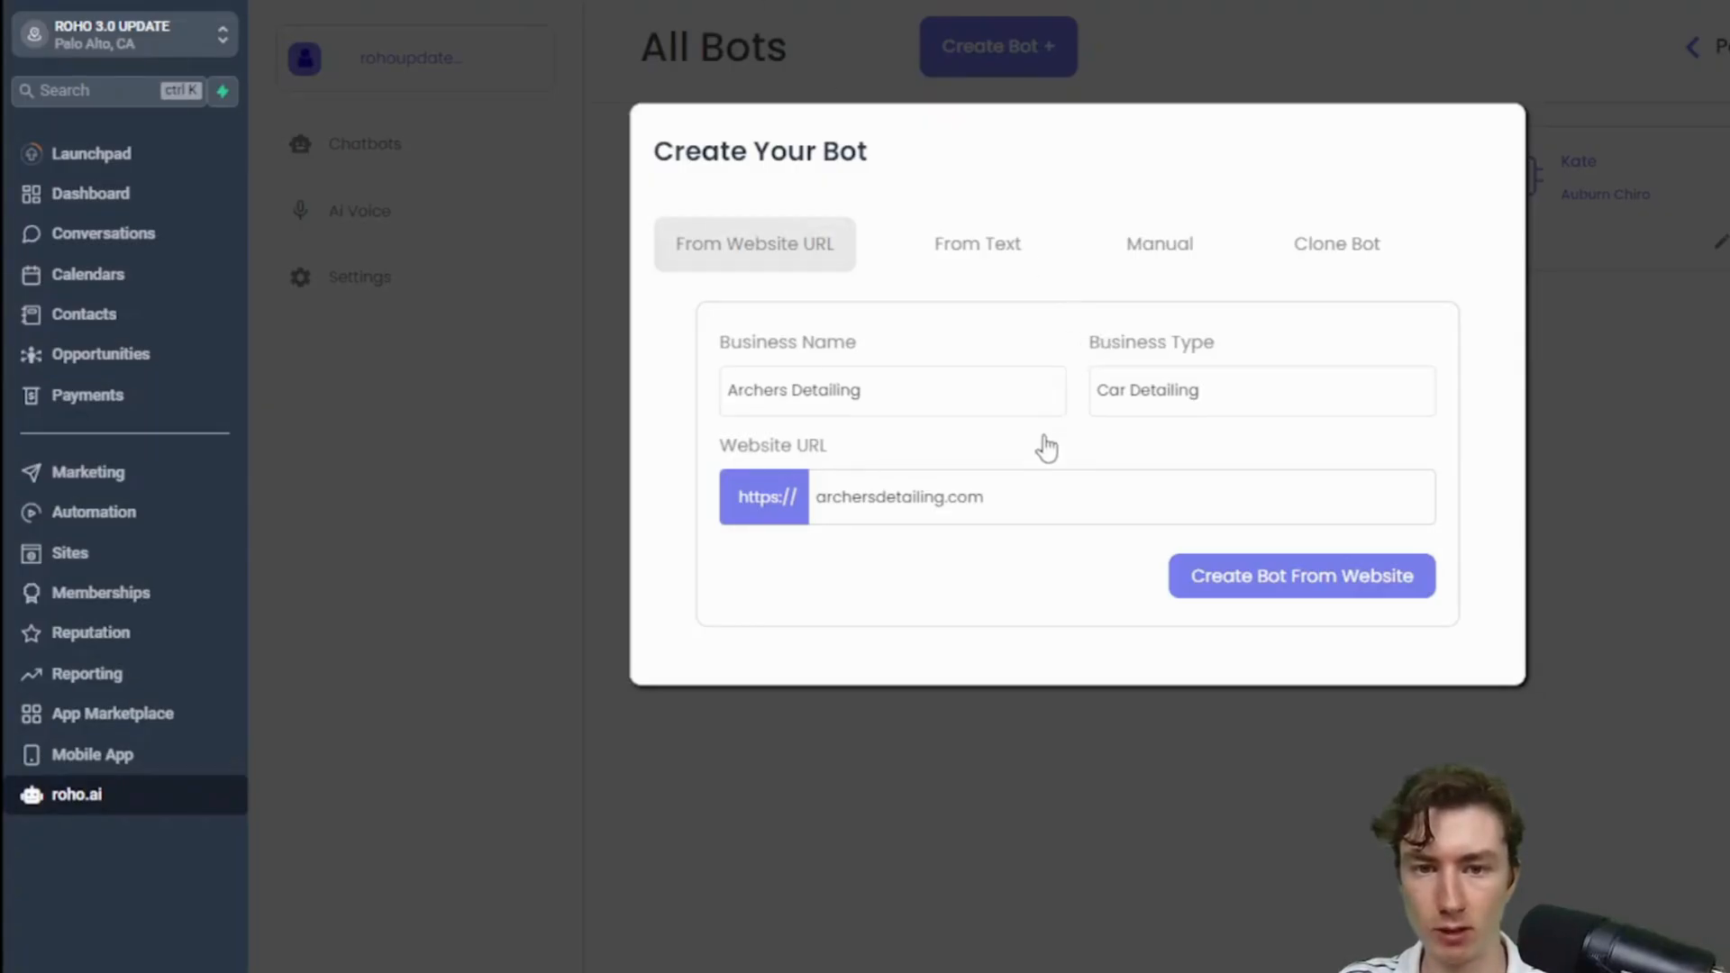
left_click(1301, 575)
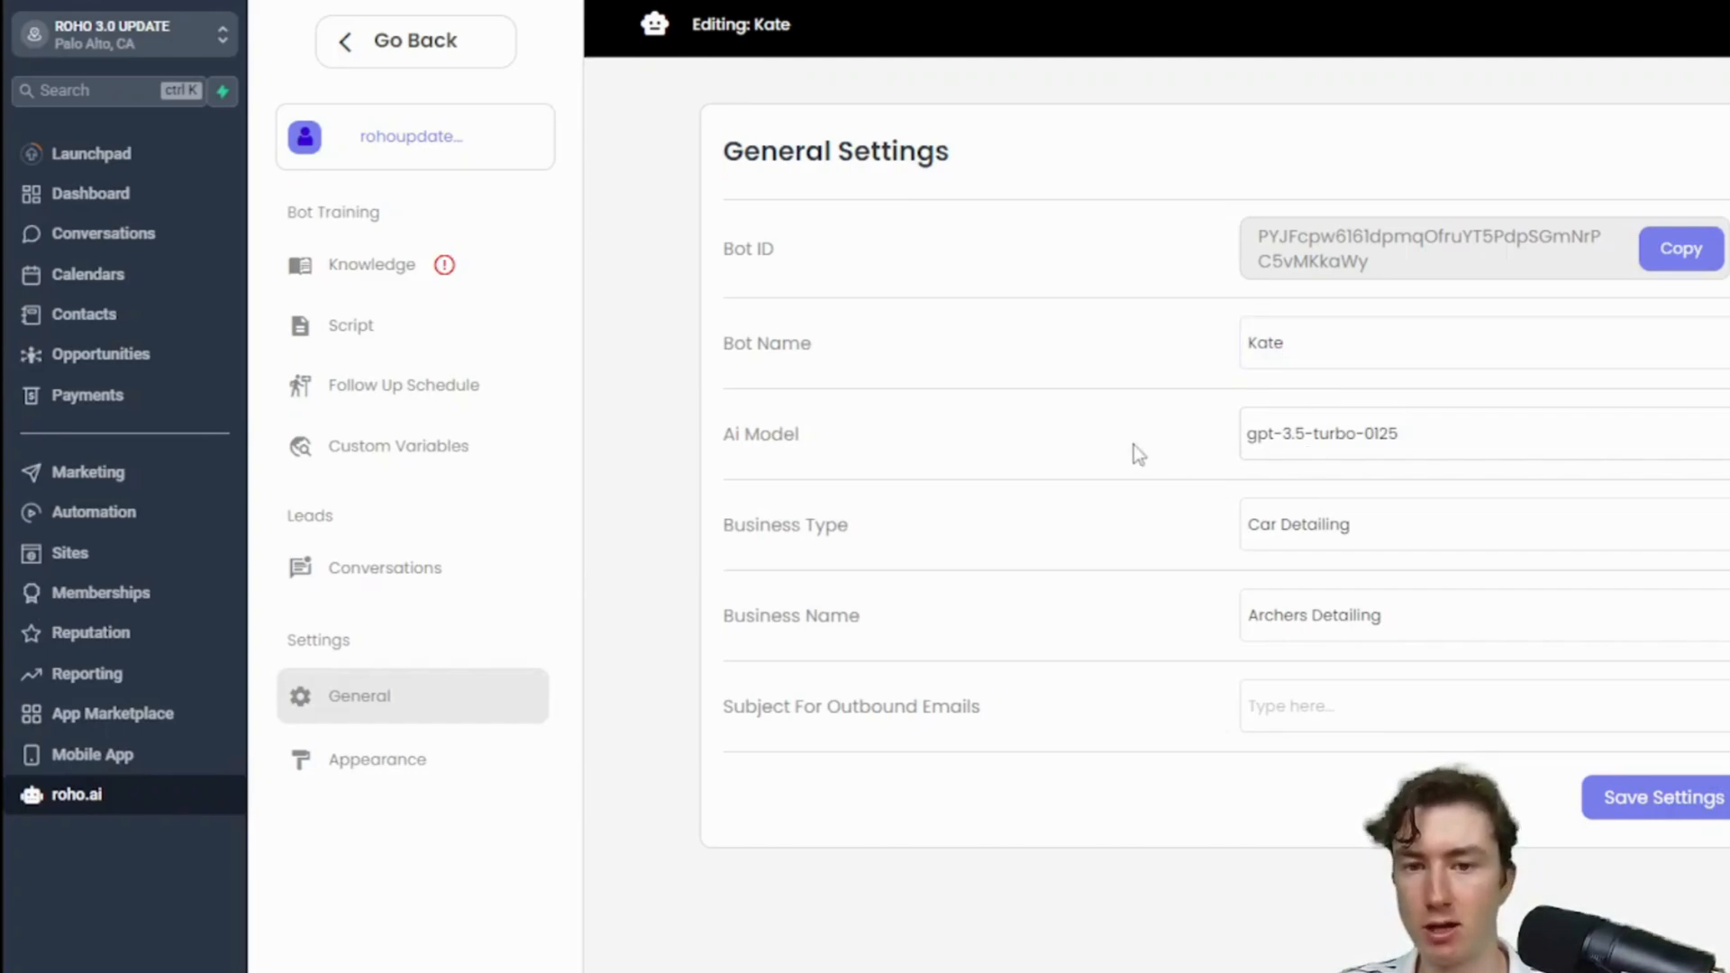
Choose the gpt-4-0125-preview AI model and set the outbound email subject to Detailing Services
left_click(1435, 434)
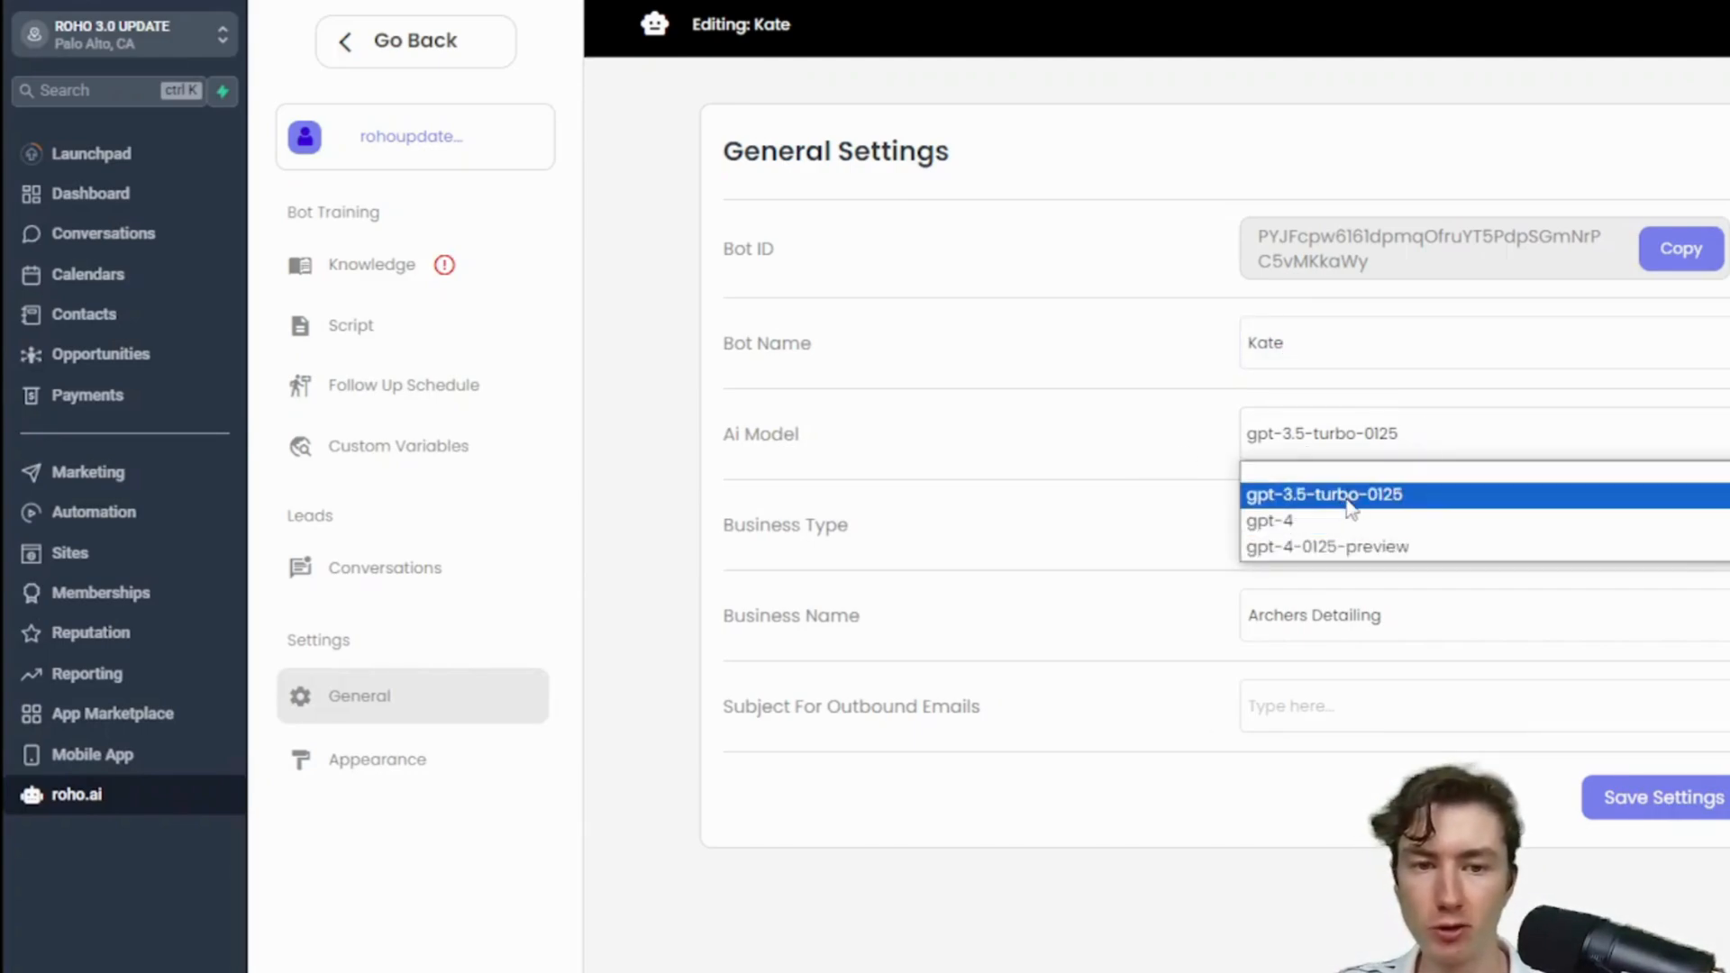
mouse_move(1327, 546)
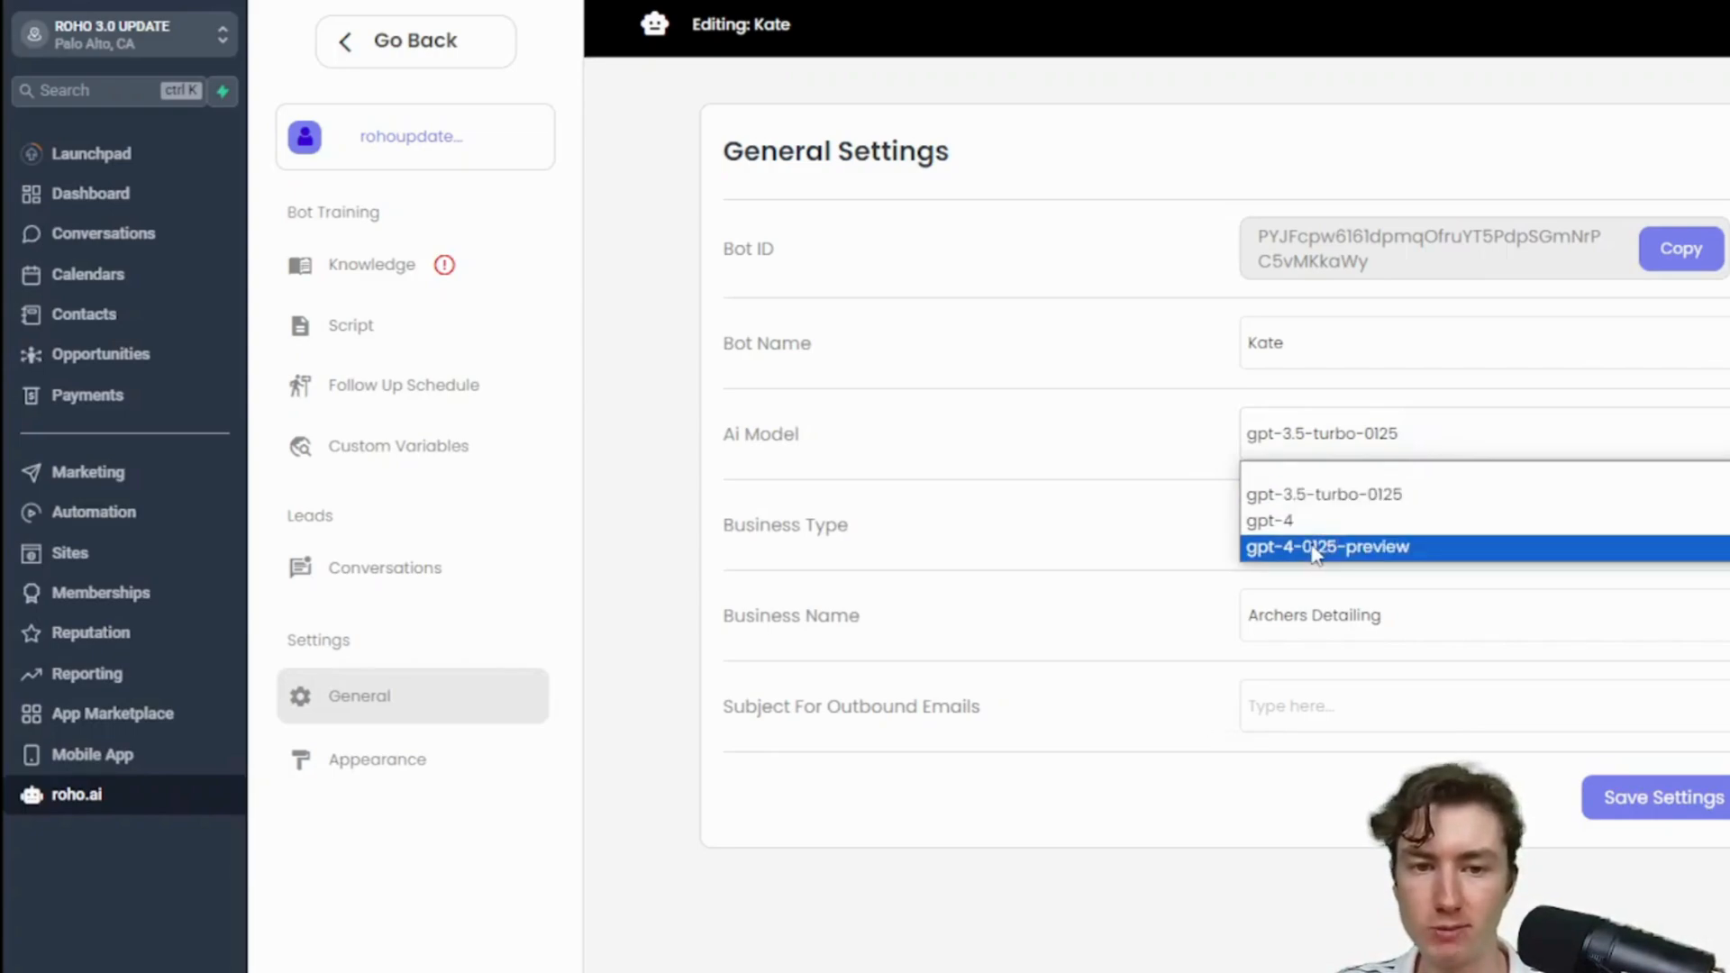
left_click(1329, 546)
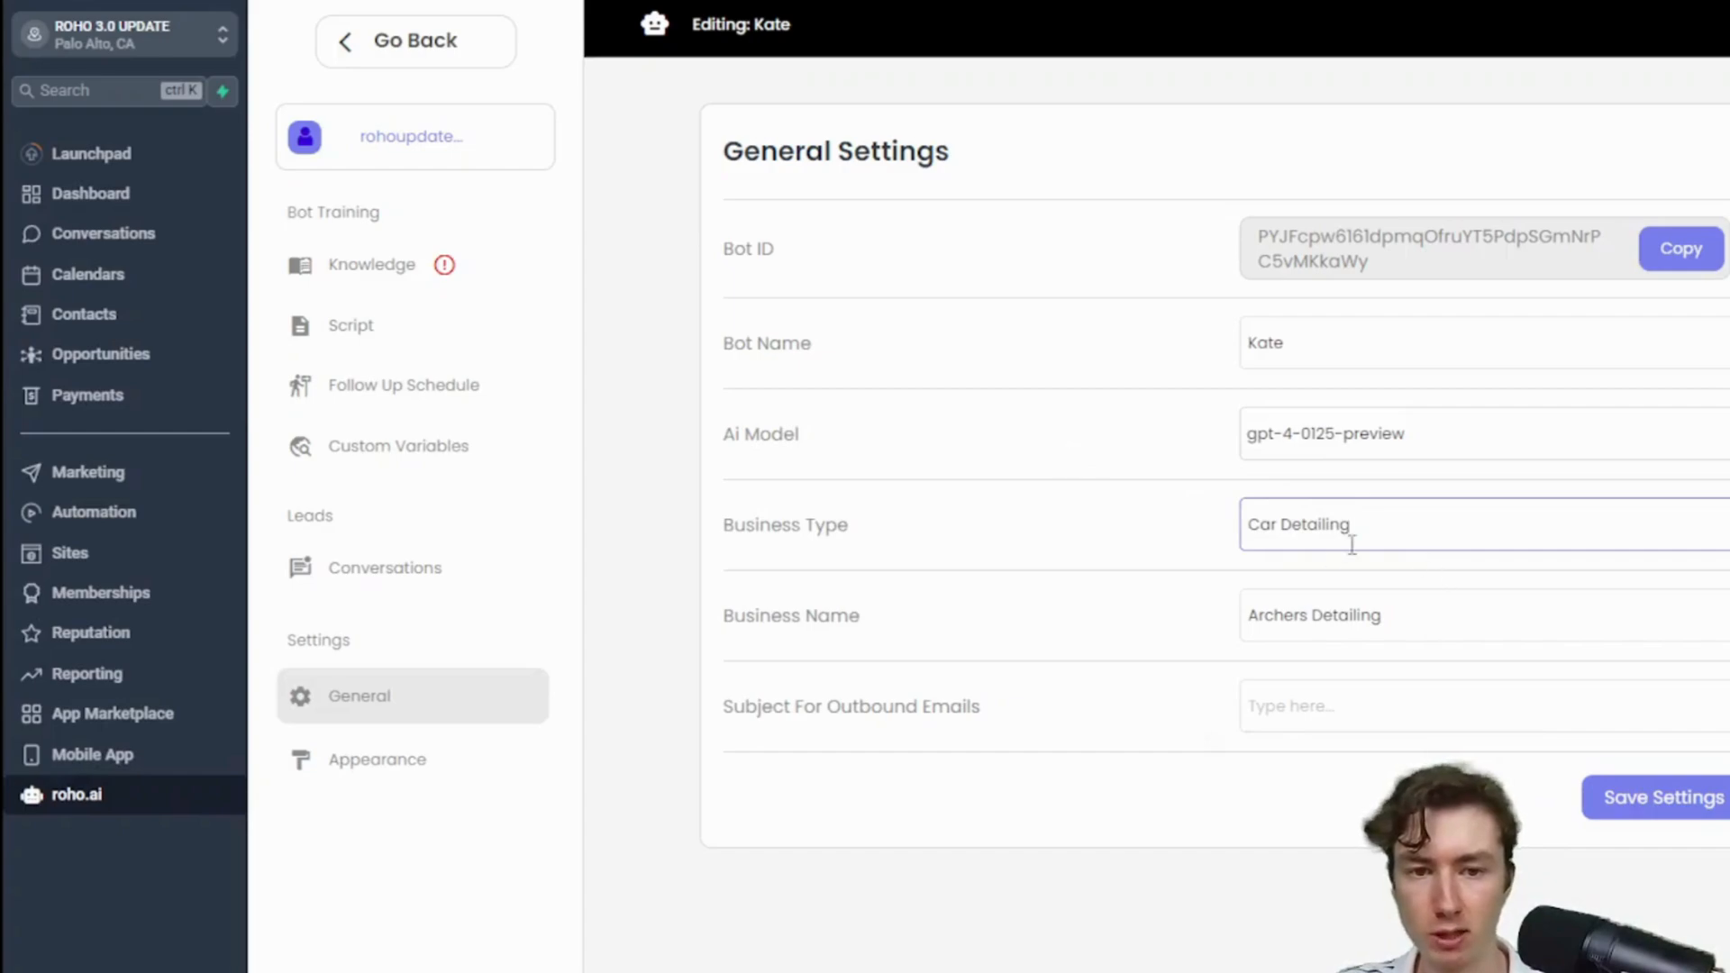
left_click(1434, 707)
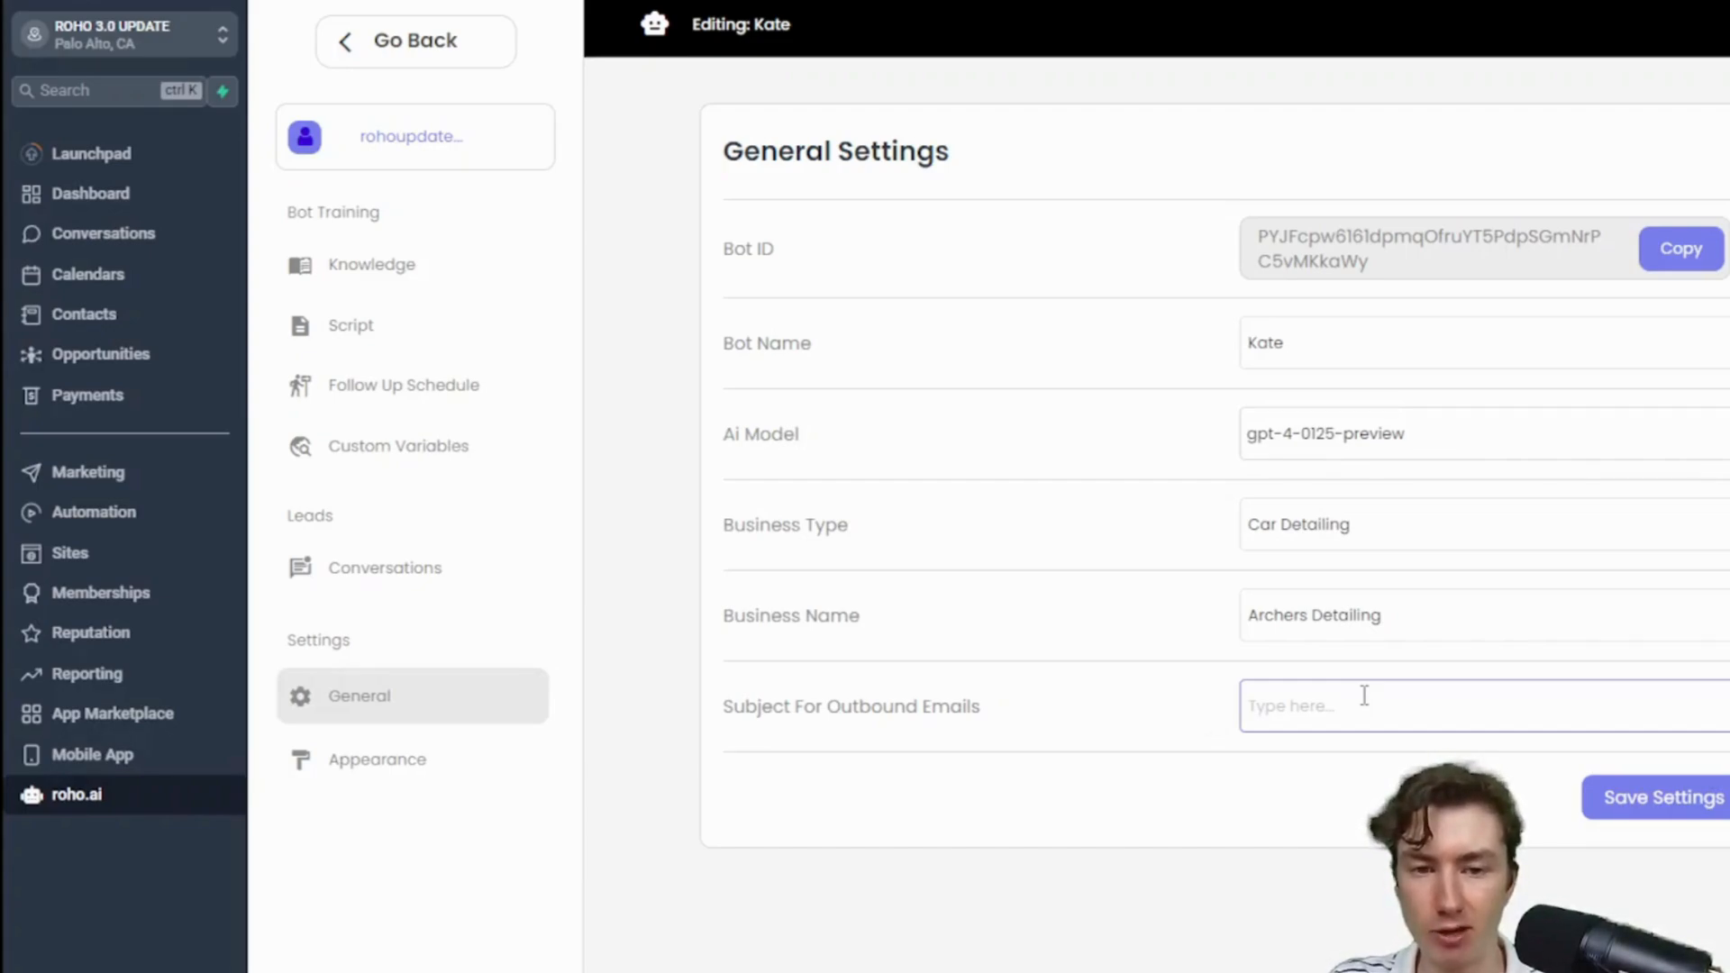
type("Detailing")
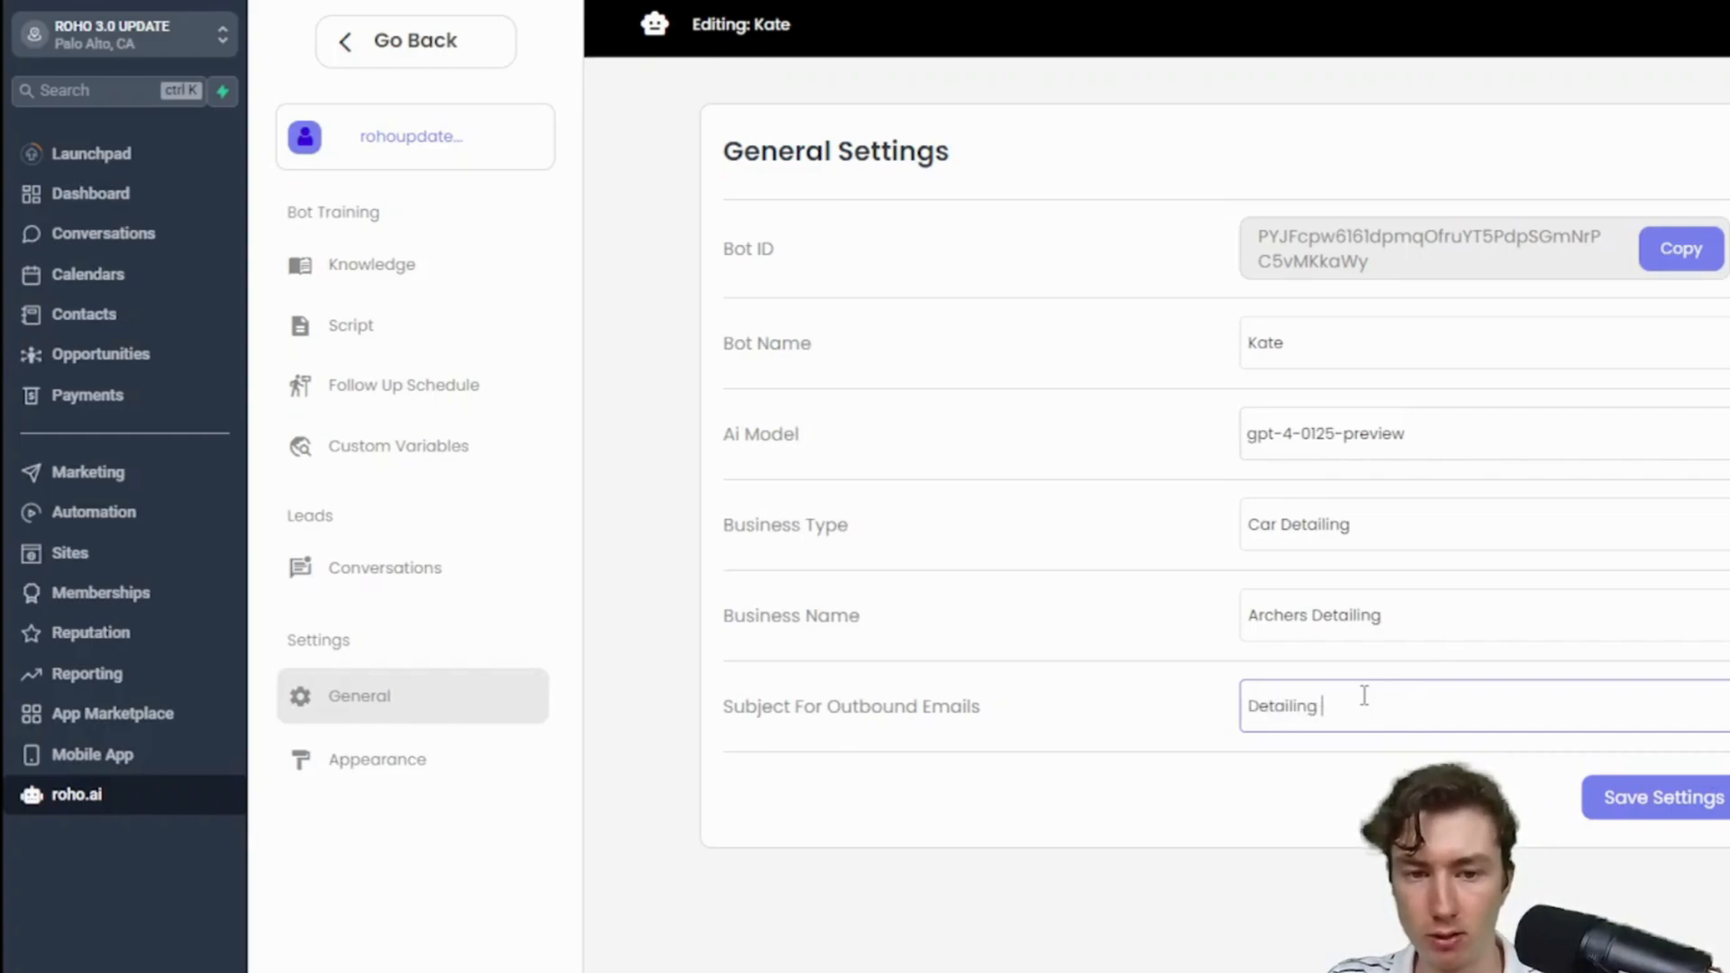
type("Services")
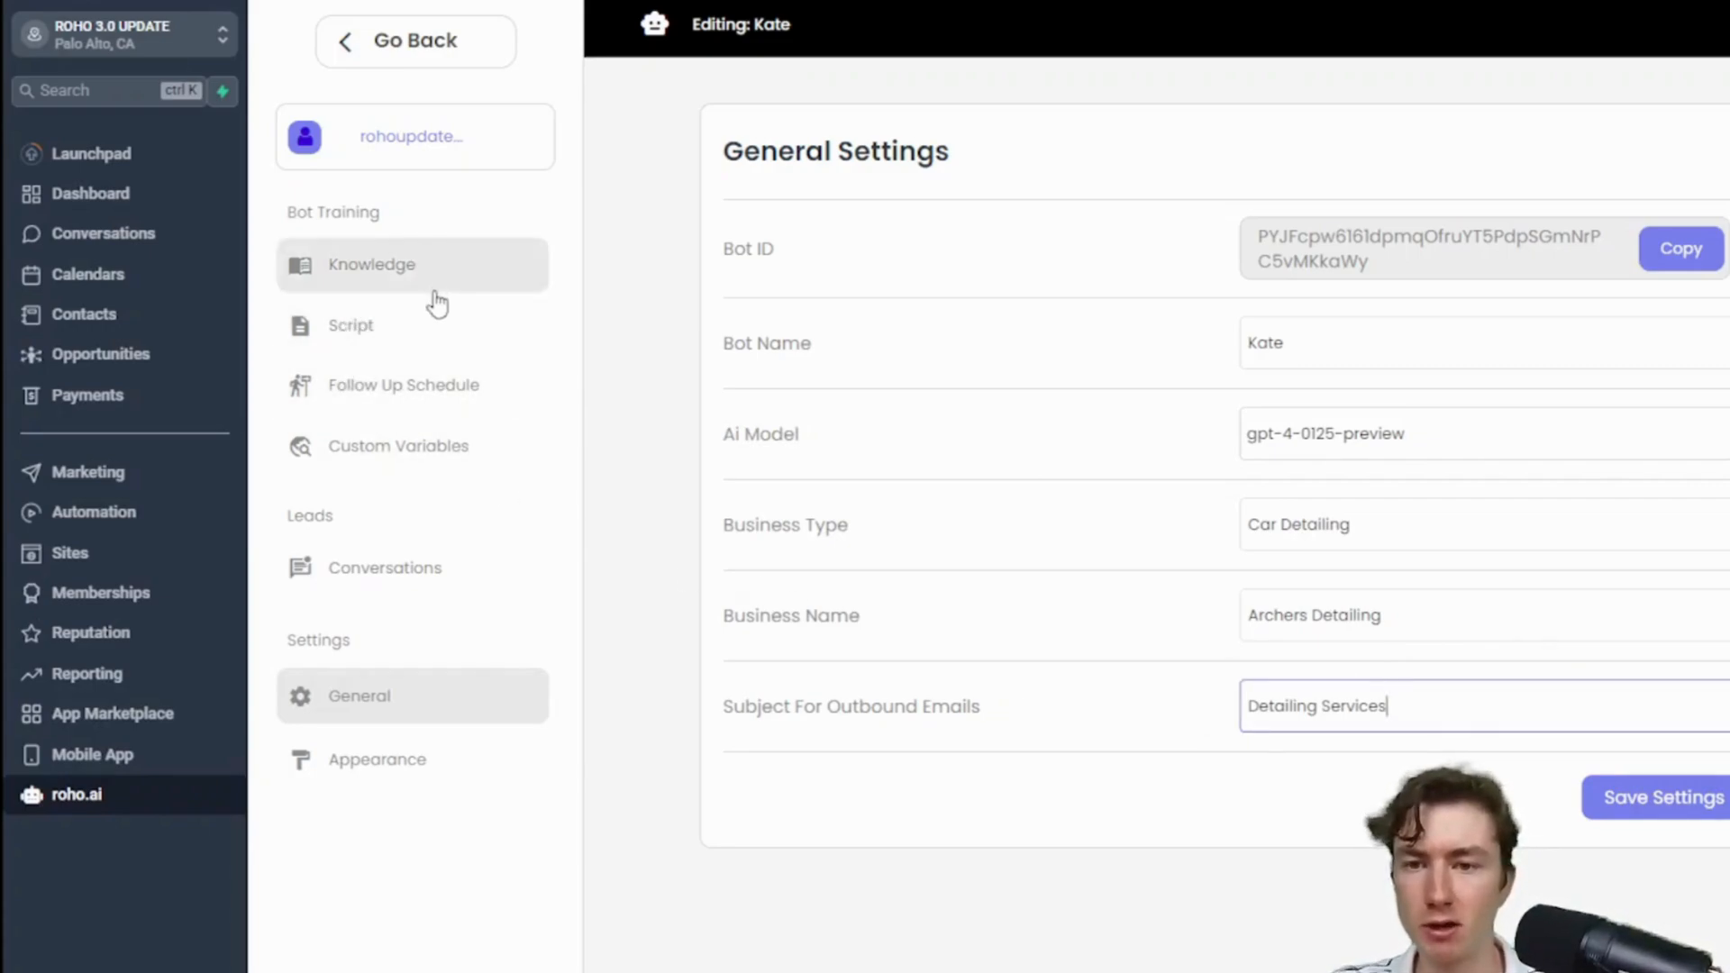
mouse_move(450, 353)
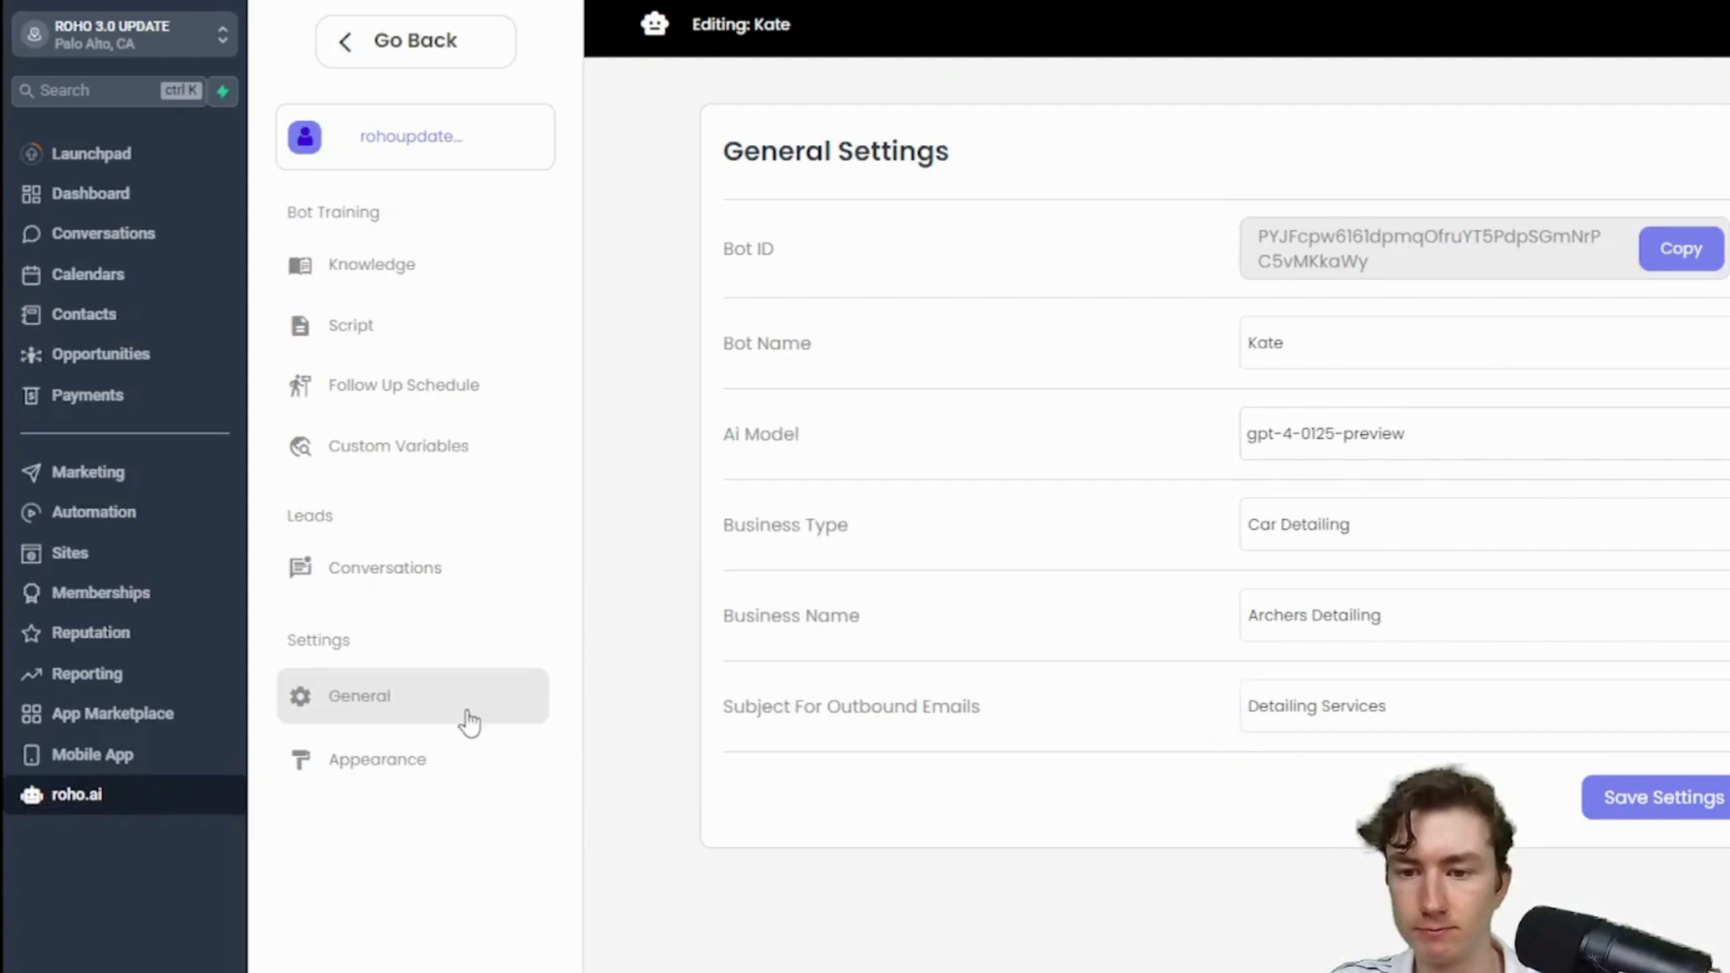
Review the generated car-detailing FAQs under Knowledge, then scroll through the Script conversation flow
left_click(372, 263)
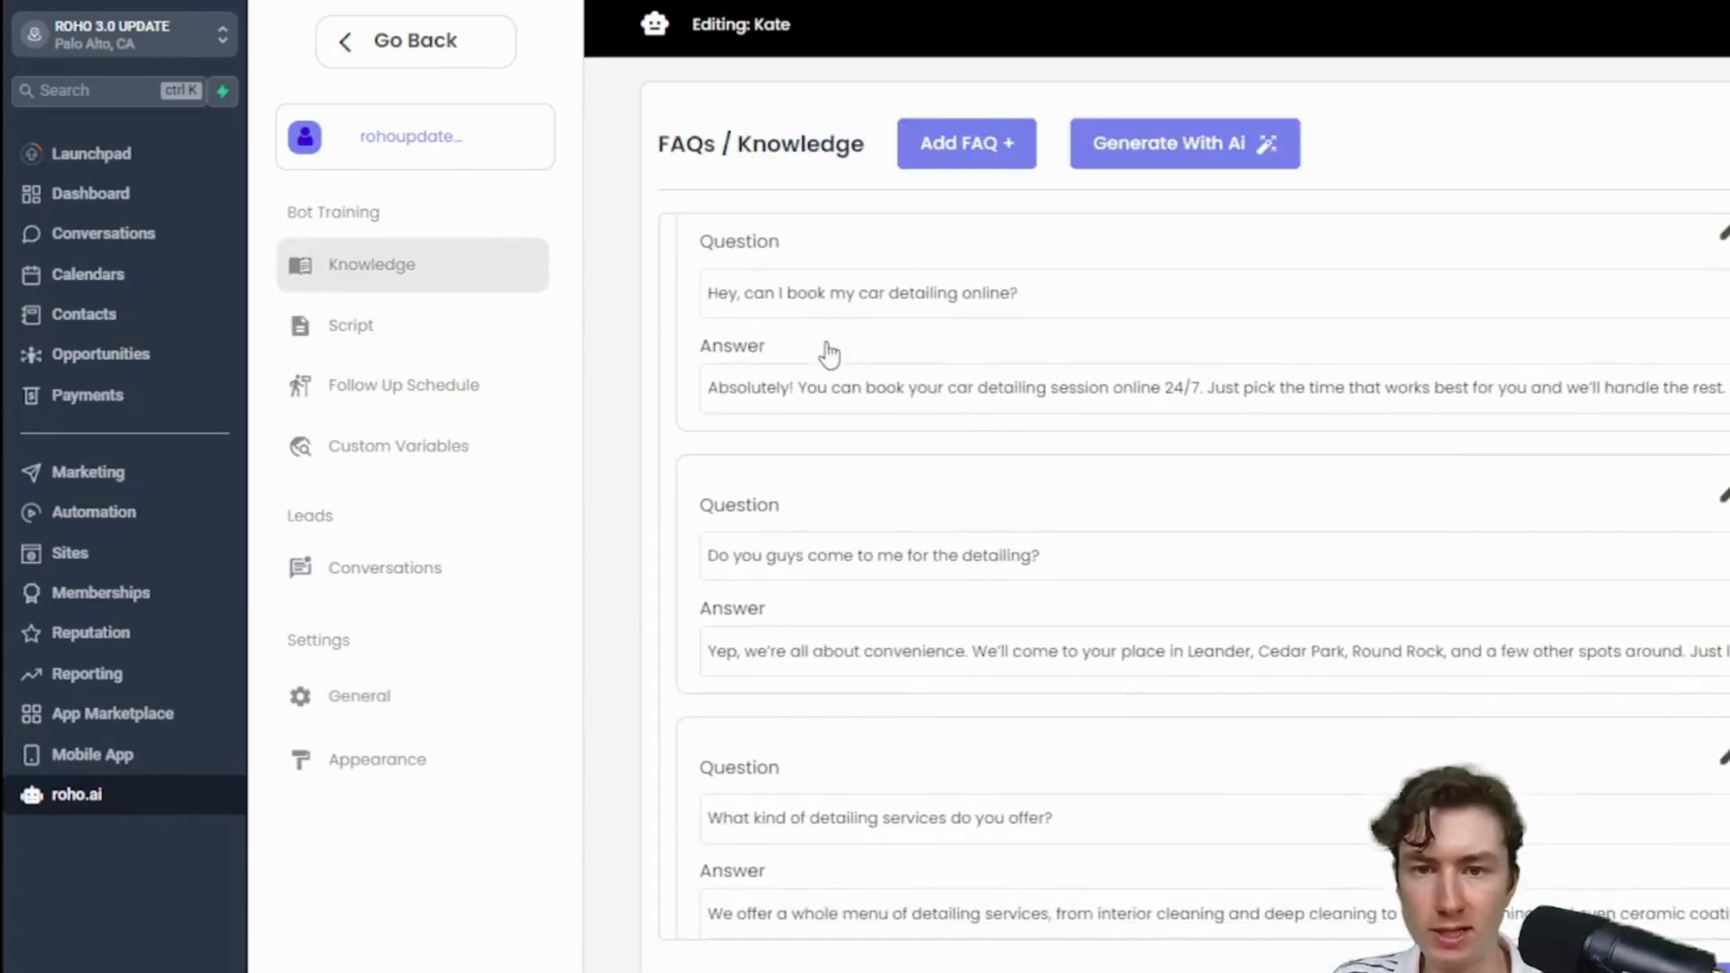
scroll("down", 3)
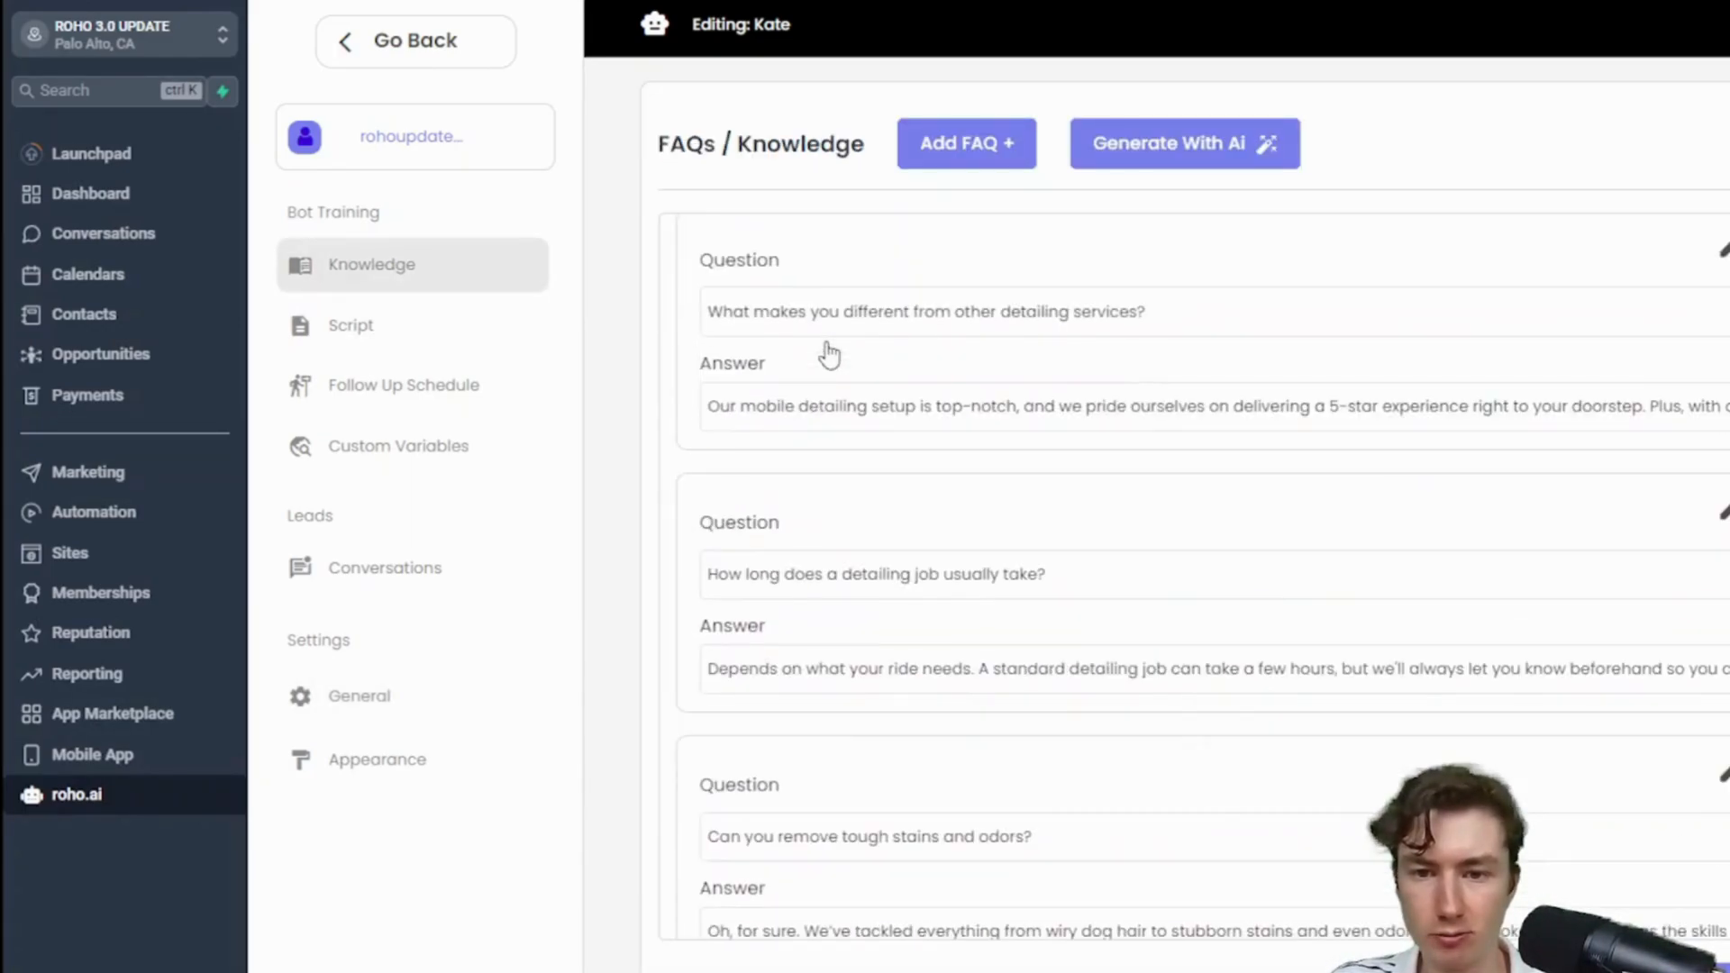
scroll("down", 3)
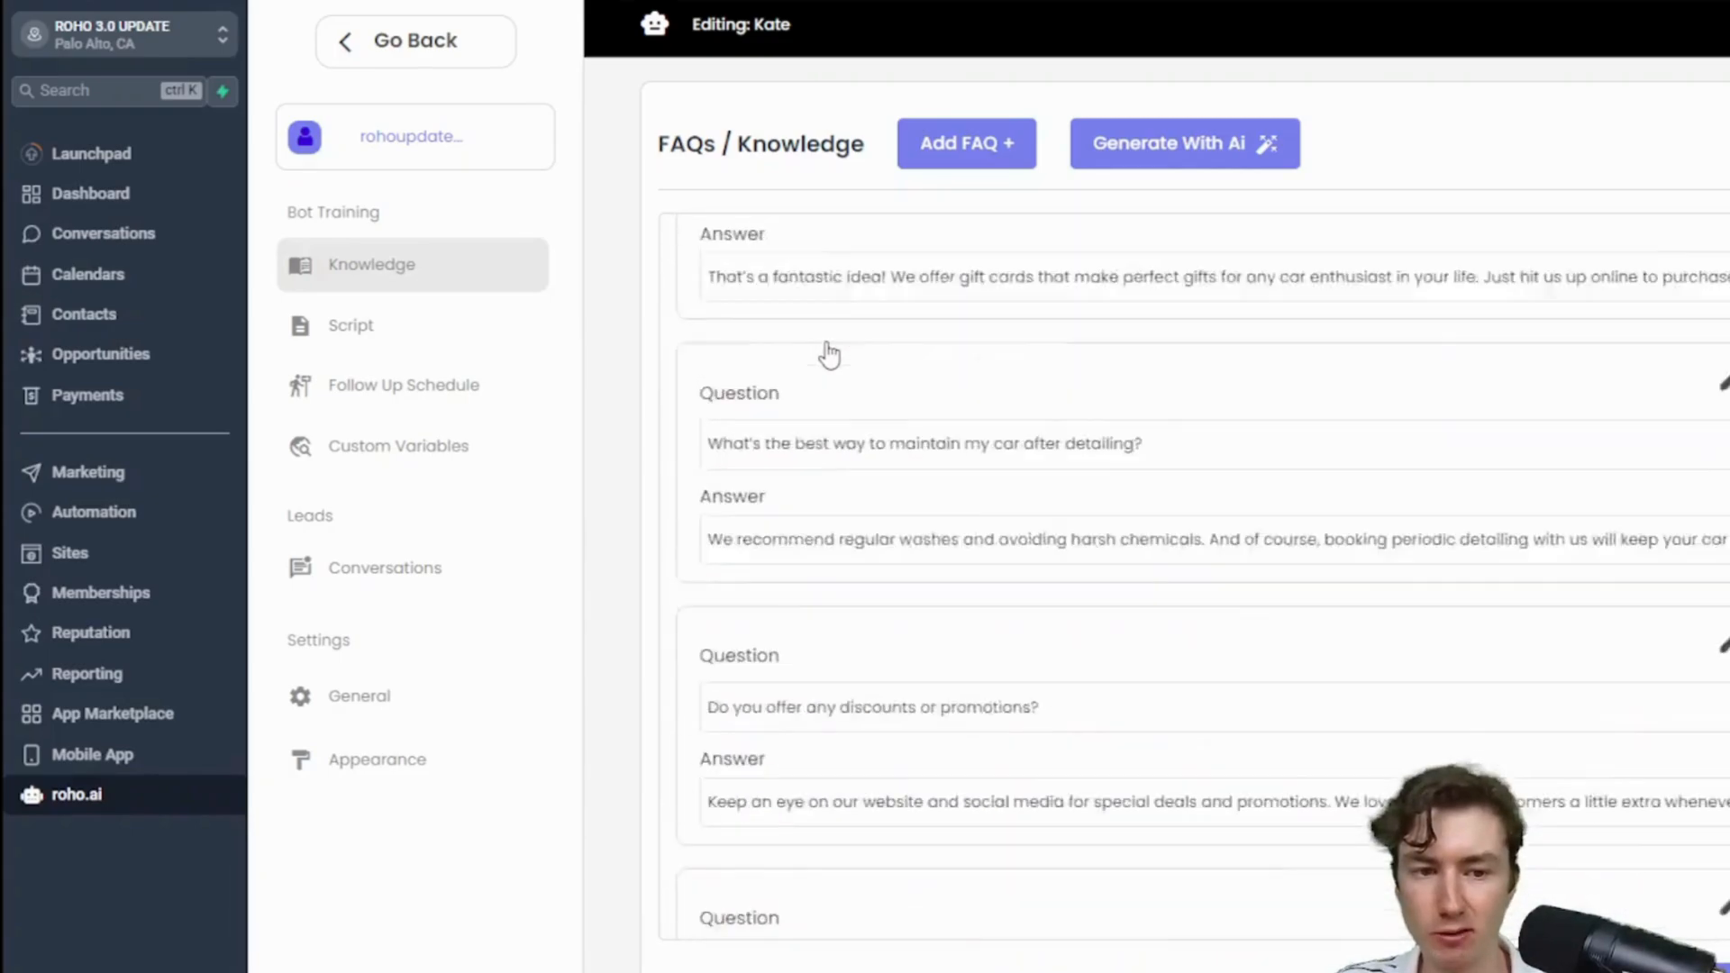
scroll("down", 3)
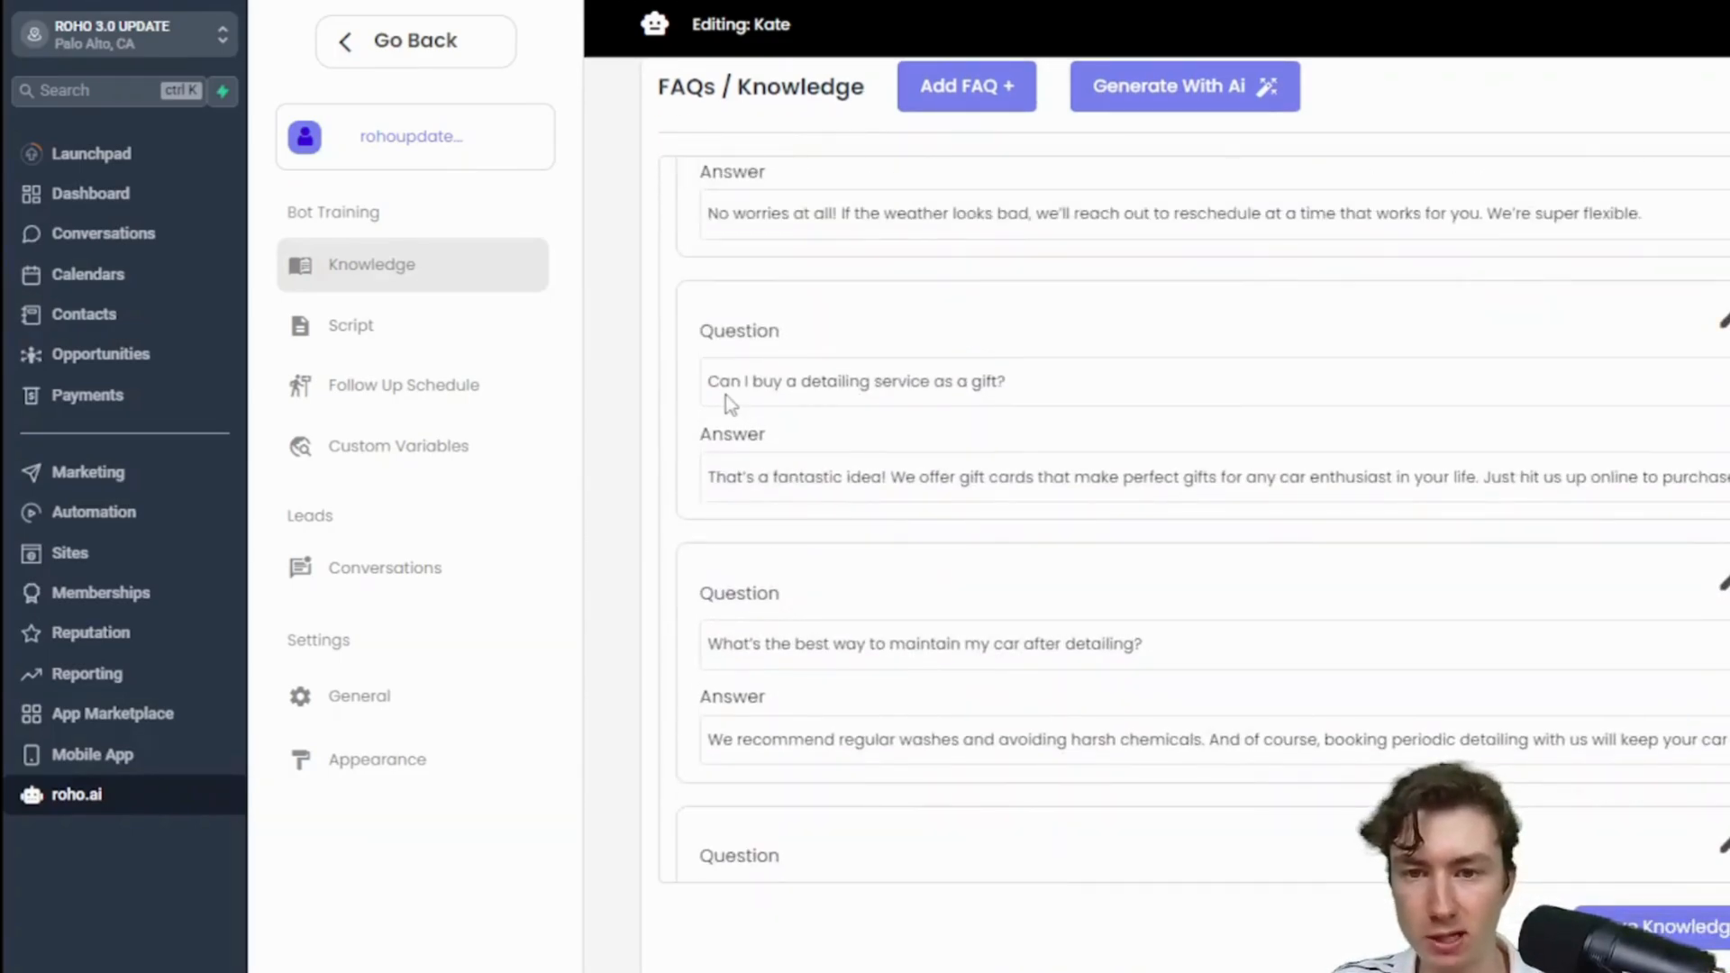
left_click(352, 325)
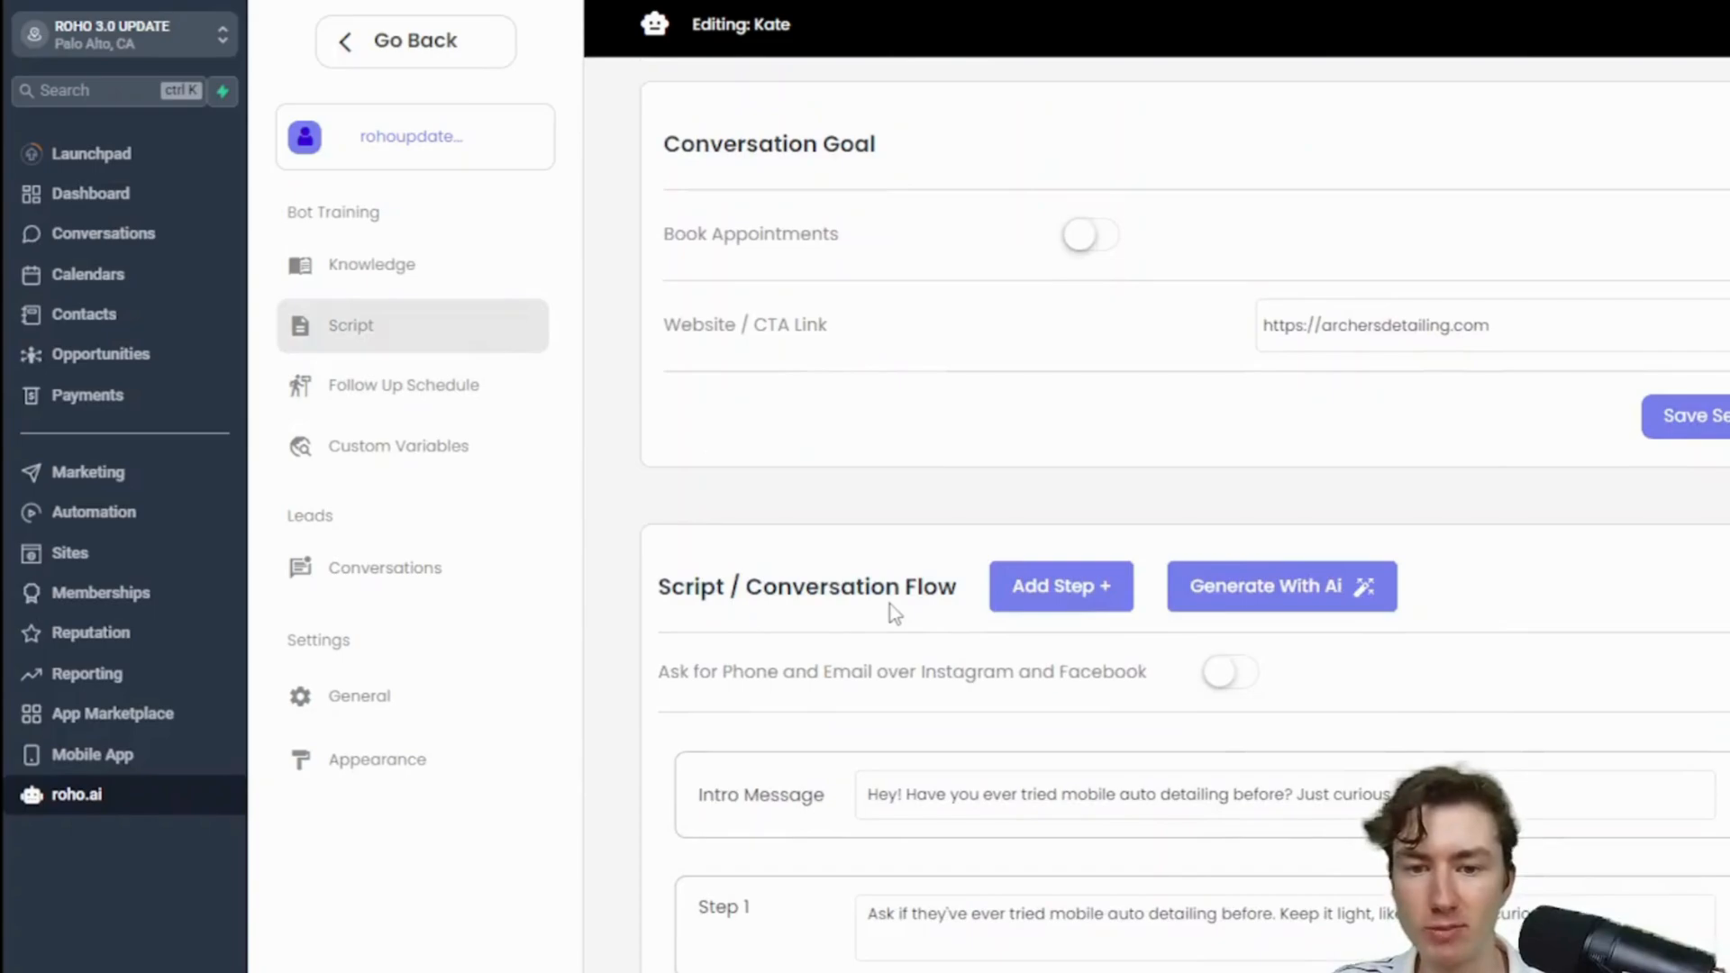
scroll("down", 3)
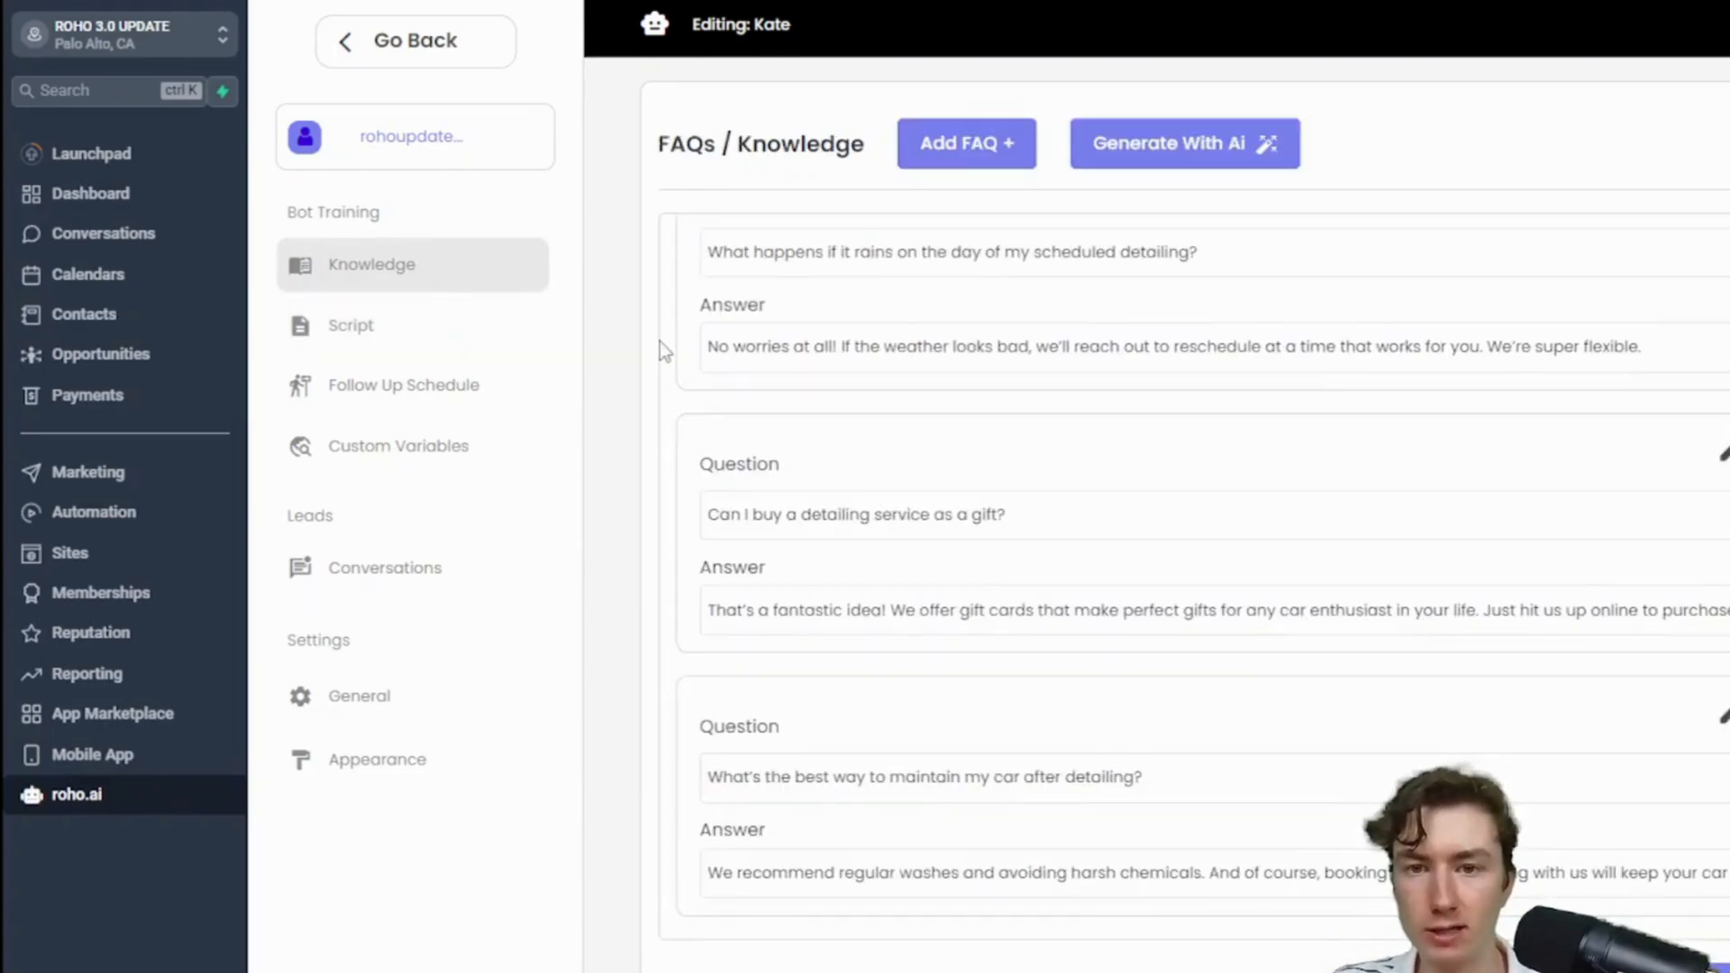
scroll("down", 3)
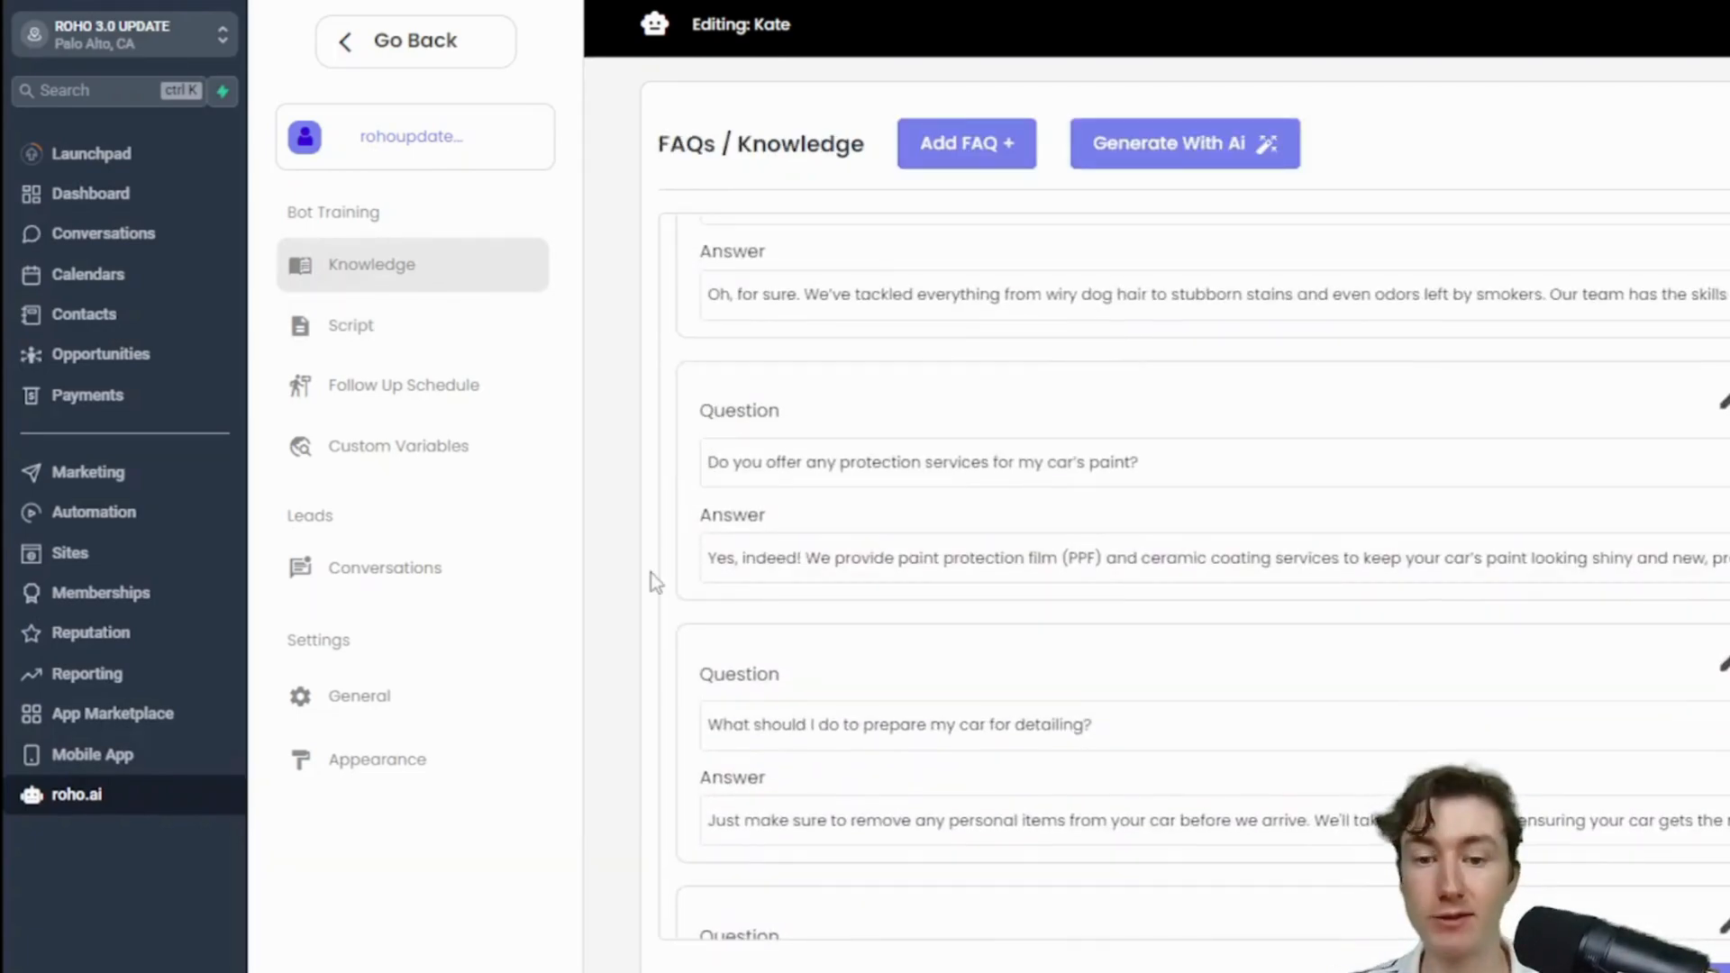